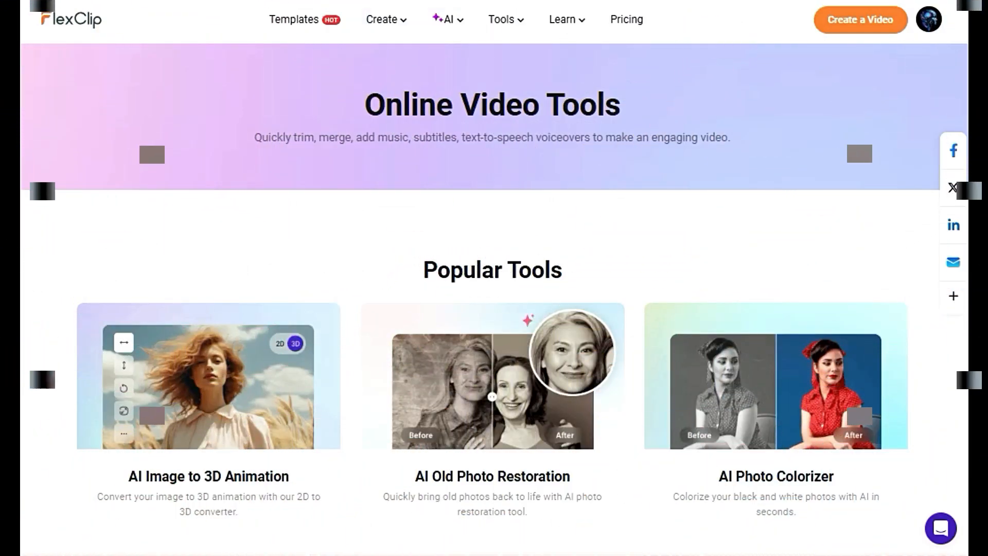
Scroll through the AI tools list and launch the AI Image to Image Generator
{"action": "scroll", "scroll_direction": "down", "scroll_amount": 3}
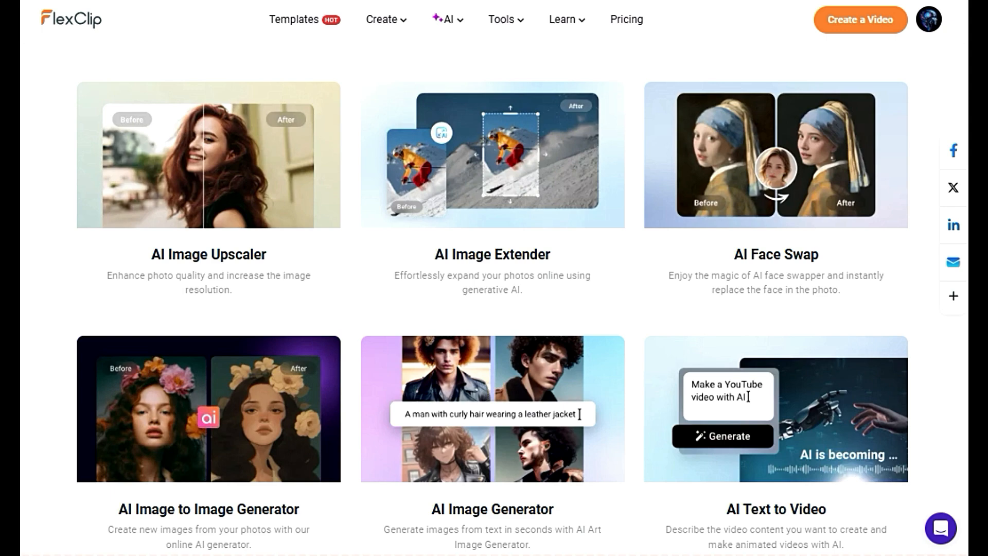
{"action": "scroll", "scroll_direction": "down", "scroll_amount": 3}
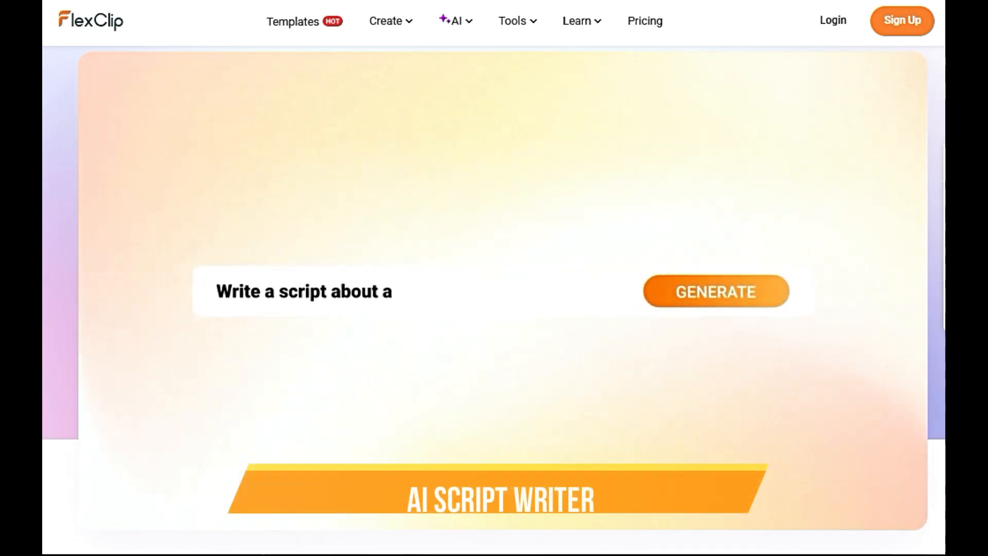
{"action": "left_click", "coordinate": [715, 291]}
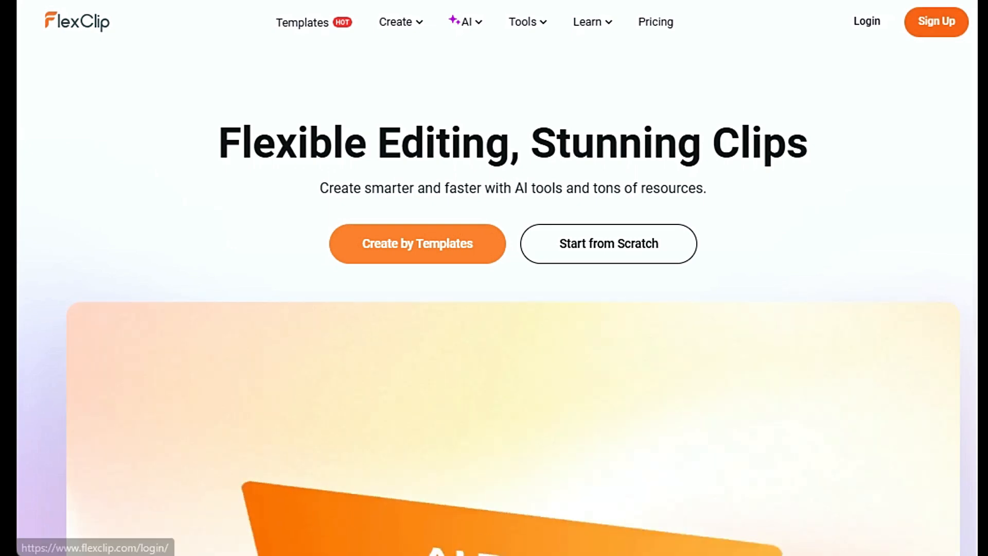
{"action": "left_click", "coordinate": [867, 21]}
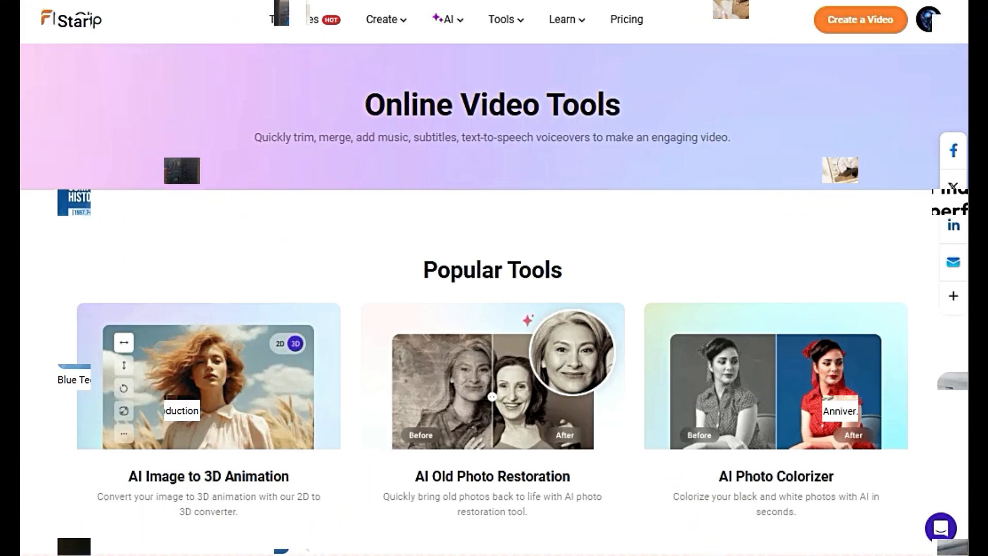
{"action": "scroll", "scroll_direction": "down", "scroll_amount": 3}
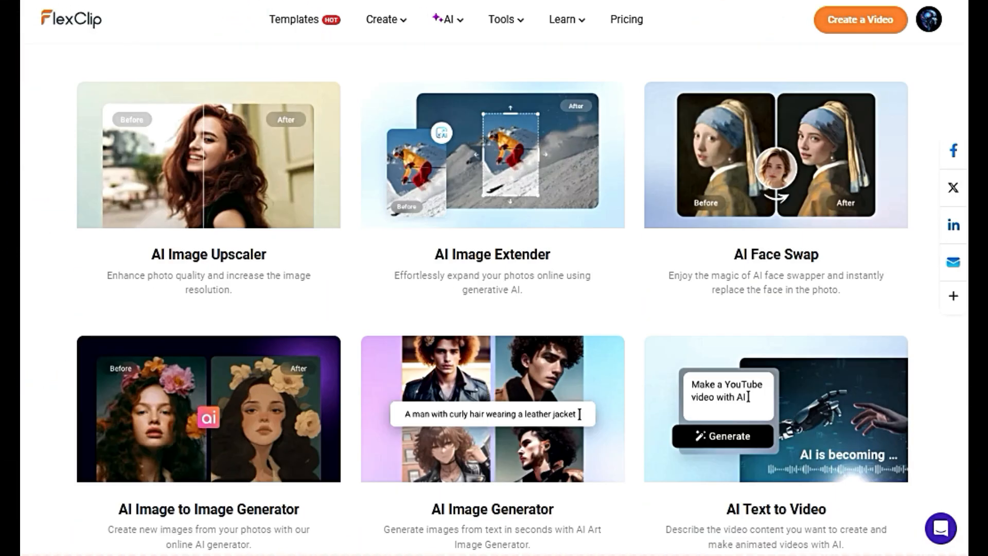
{"action": "left_click", "coordinate": [208, 409]}
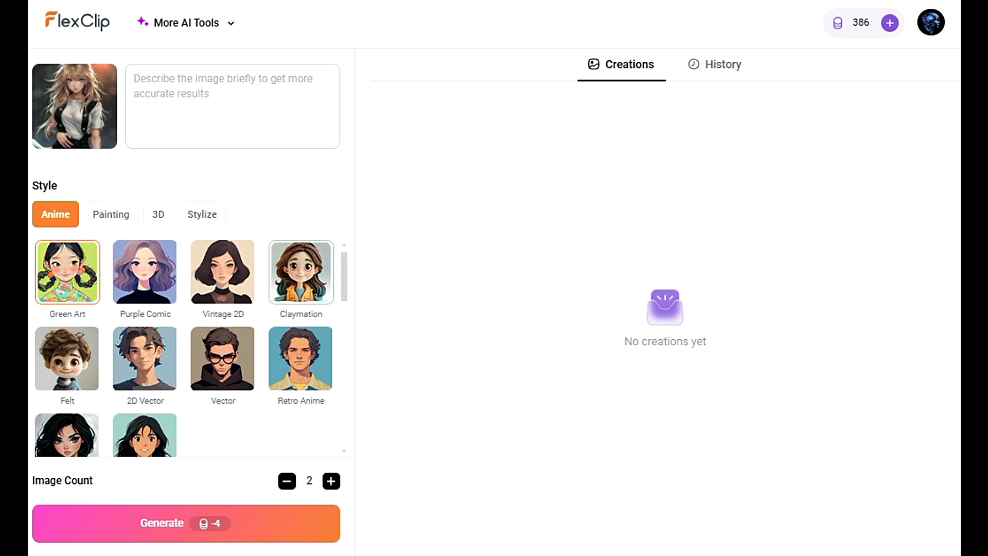
Generate Purple Comic anime versions of the portrait after browsing painting and 3D styles, and preview one result
{"action": "left_click", "coordinate": [144, 272]}
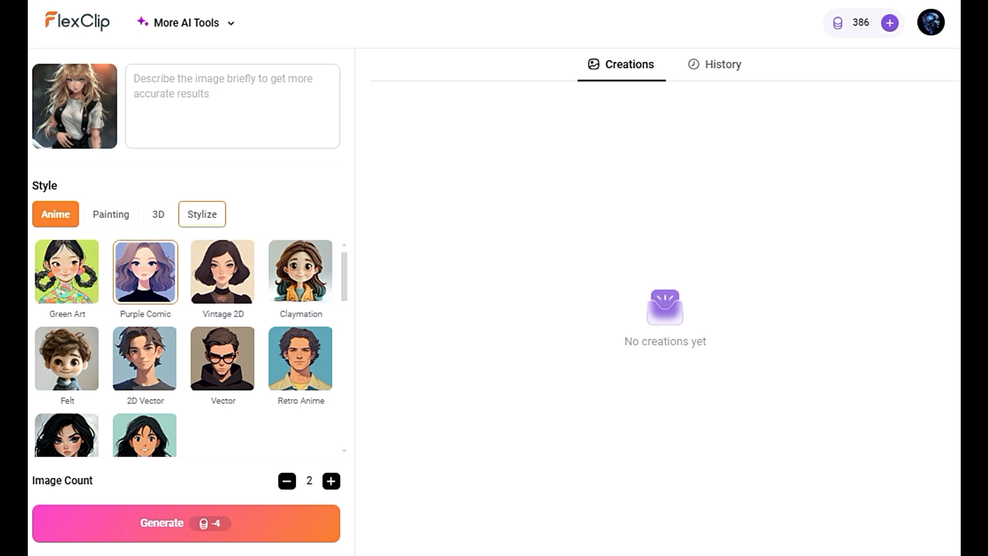
{"action": "left_click", "coordinate": [111, 214]}
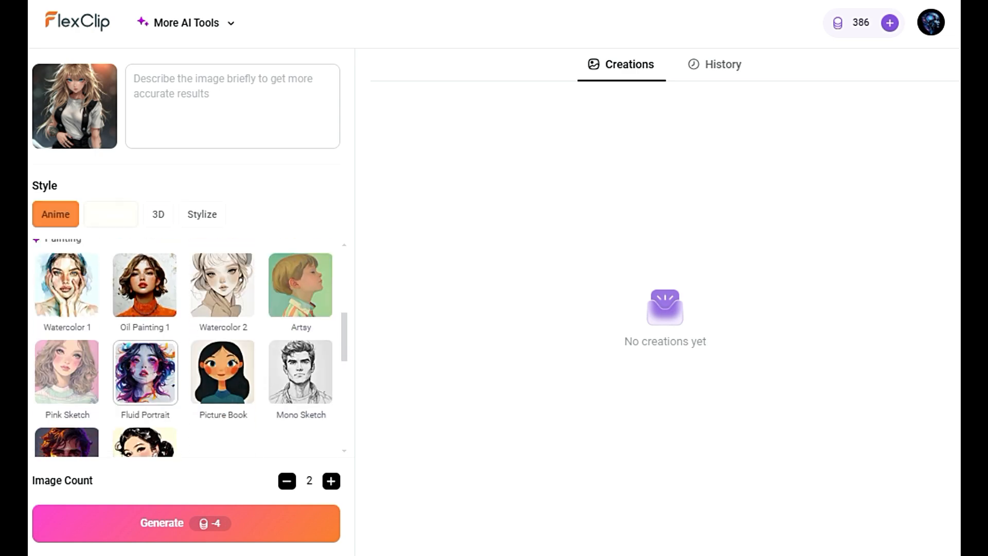
{"action": "left_click", "coordinate": [159, 214]}
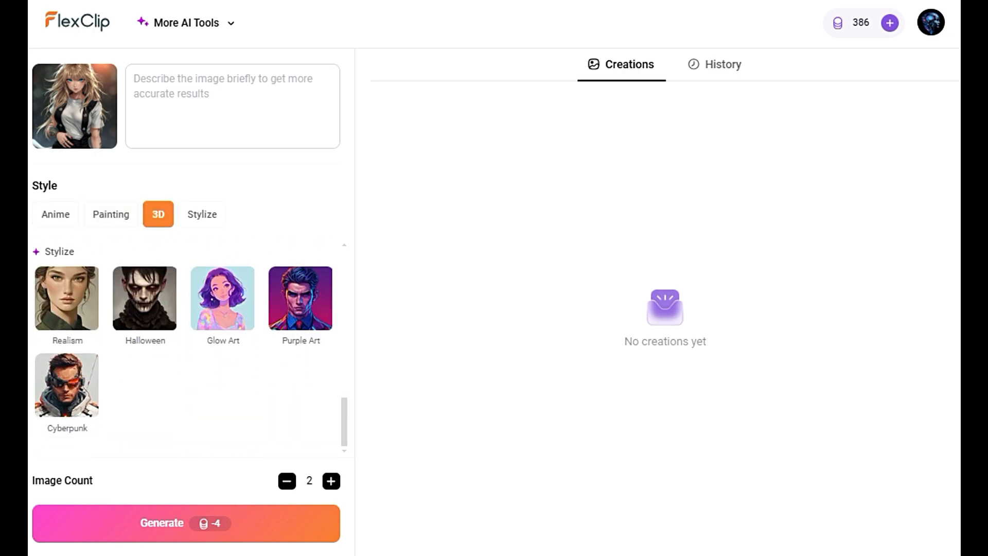
{"action": "left_click", "coordinate": [186, 523]}
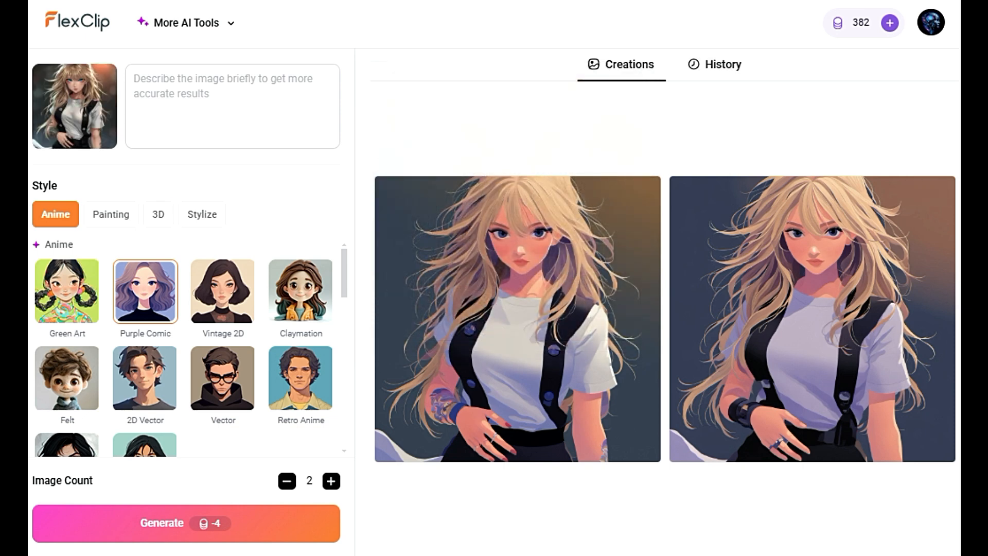
{"action": "left_click", "coordinate": [517, 318]}
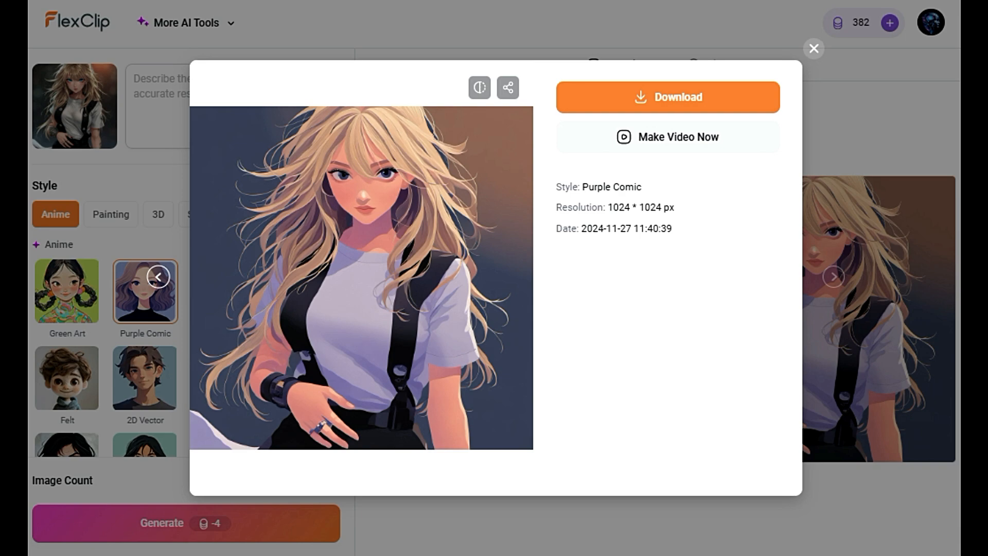
{"action": "left_click", "coordinate": [814, 48]}
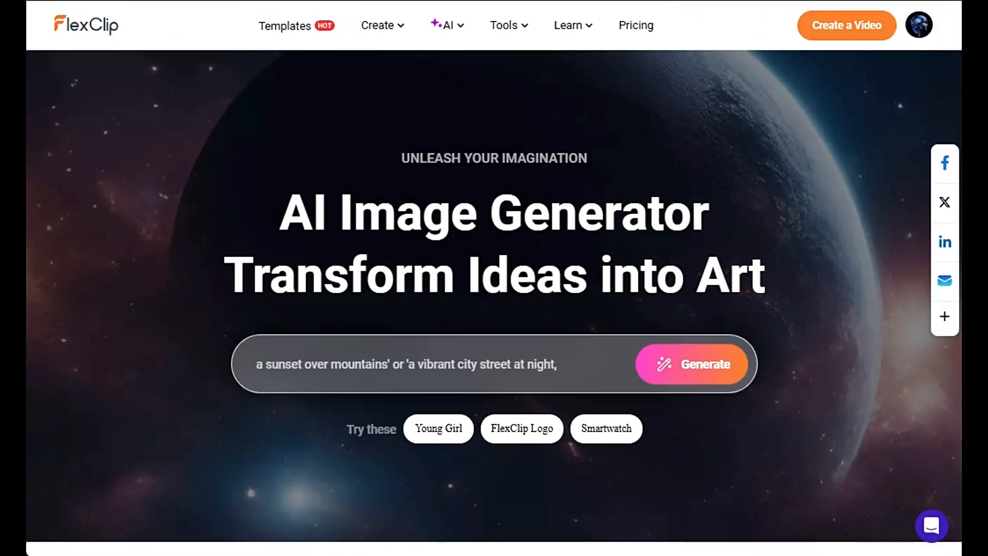
Expand the sunset prompt with AI Prompts, generate cartoon 16:9 neon city street images, and preview the first
{"action": "left_click", "coordinate": [692, 363]}
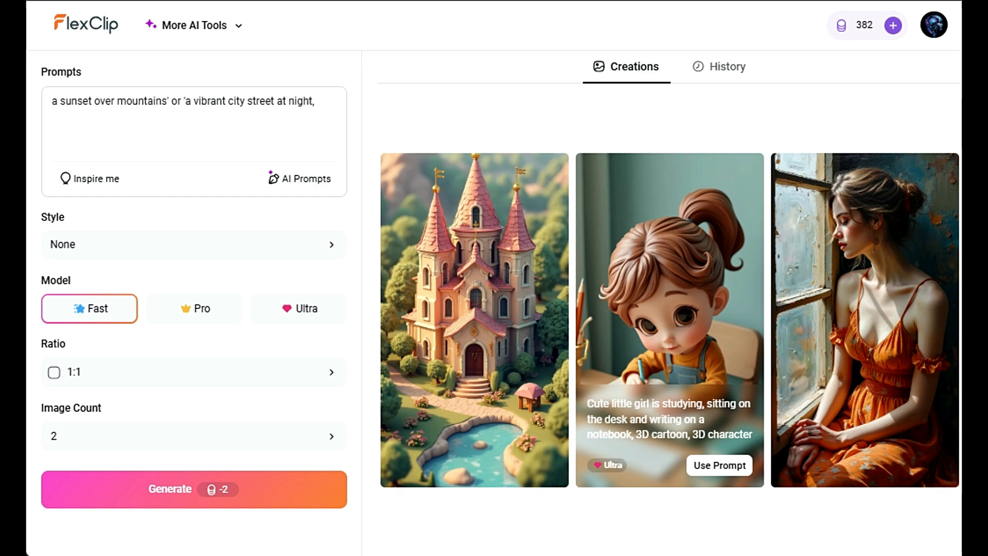
{"action": "left_click", "coordinate": [304, 178]}
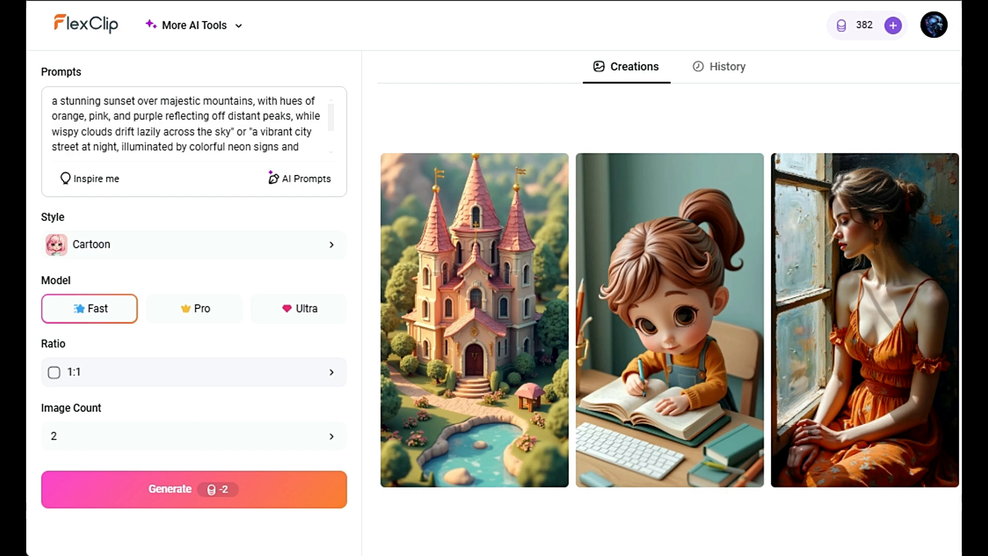
{"action": "left_click", "coordinate": [193, 489]}
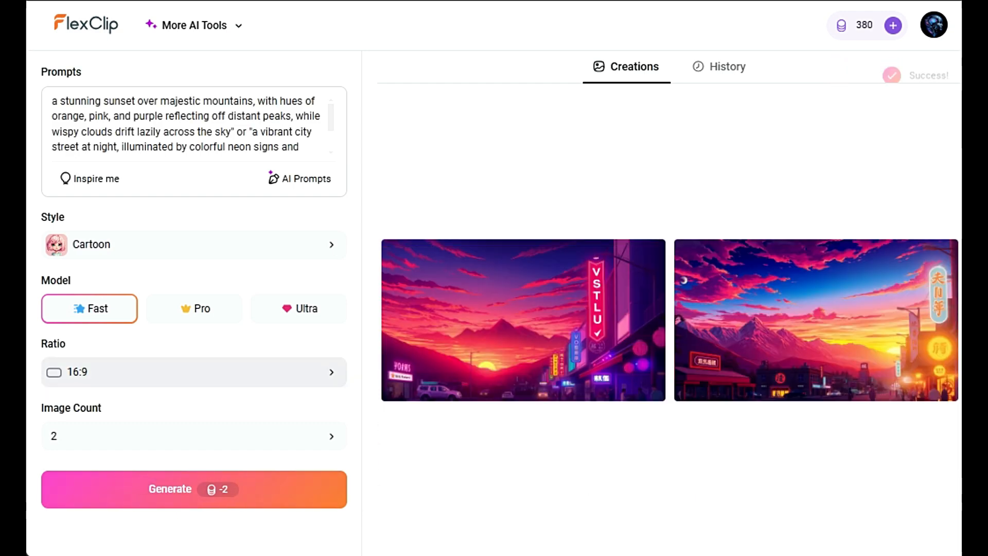
{"action": "left_click", "coordinate": [522, 319]}
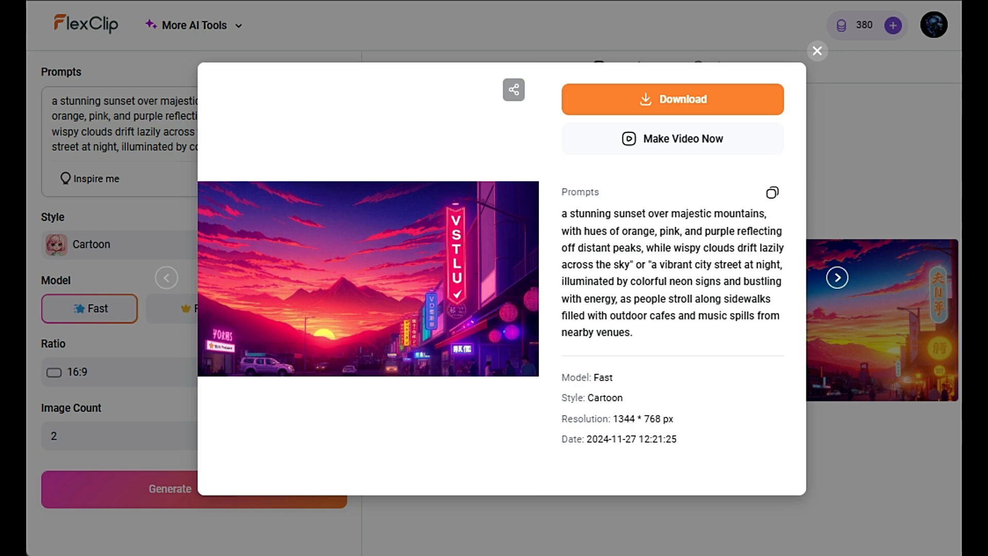
{"action": "left_click", "coordinate": [816, 50]}
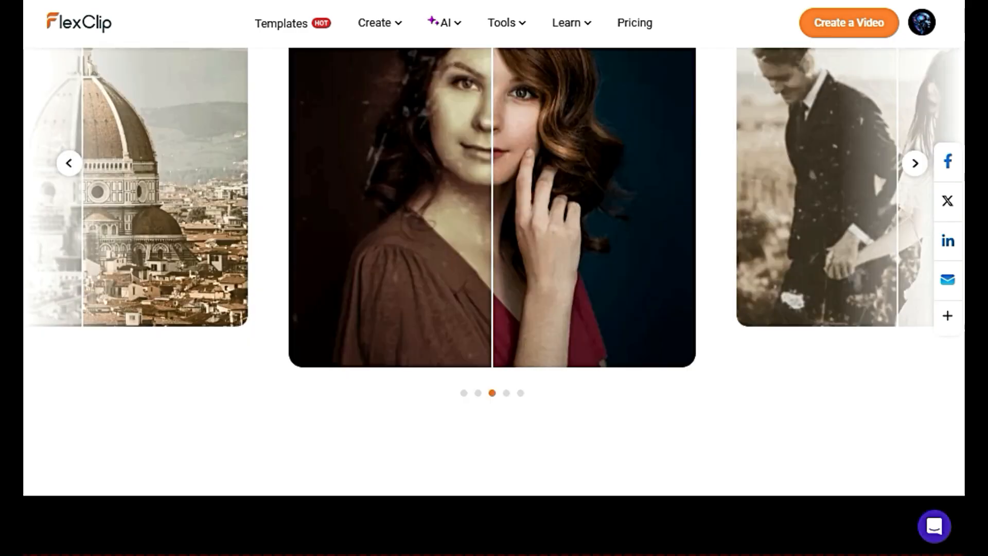
Run Old Photo Restoration on the sepia portrait of the woman holding flowers
{"action": "scroll", "scroll_direction": "down", "scroll_amount": 3}
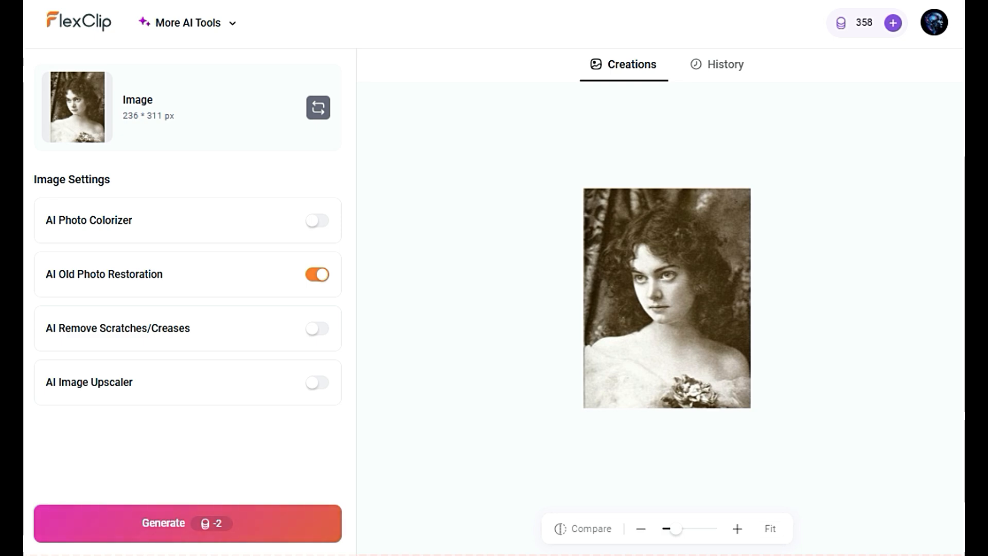
{"action": "left_click", "coordinate": [187, 523]}
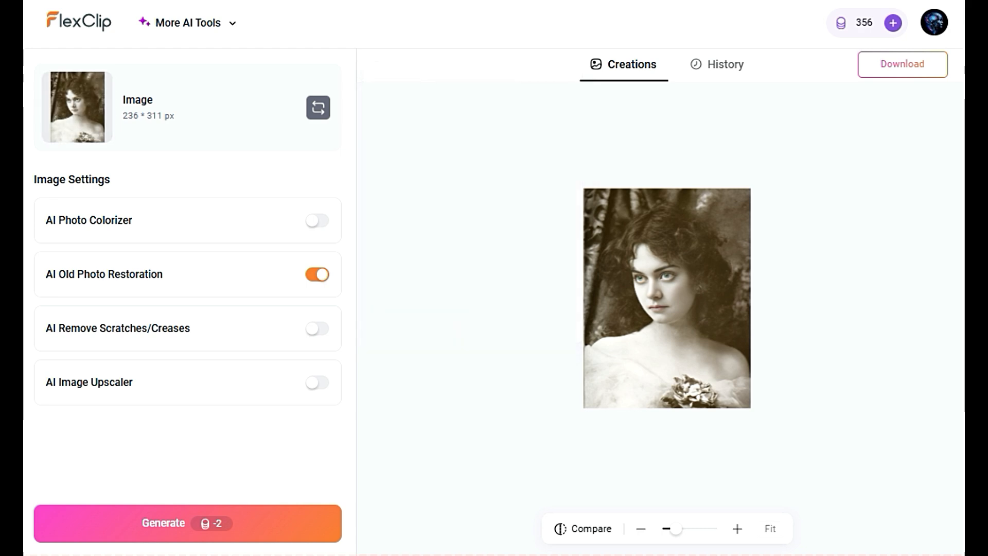
{"action": "mouse_move", "coordinate": [901, 64]}
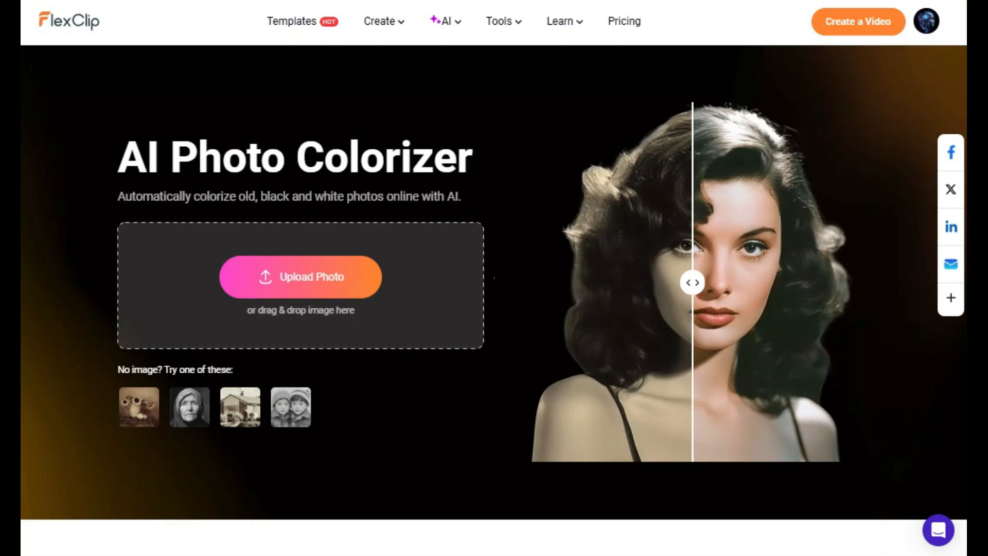
Load the black-and-white Paris street photo and run the AI Photo Colorizer on it
{"action": "left_click", "coordinate": [299, 277]}
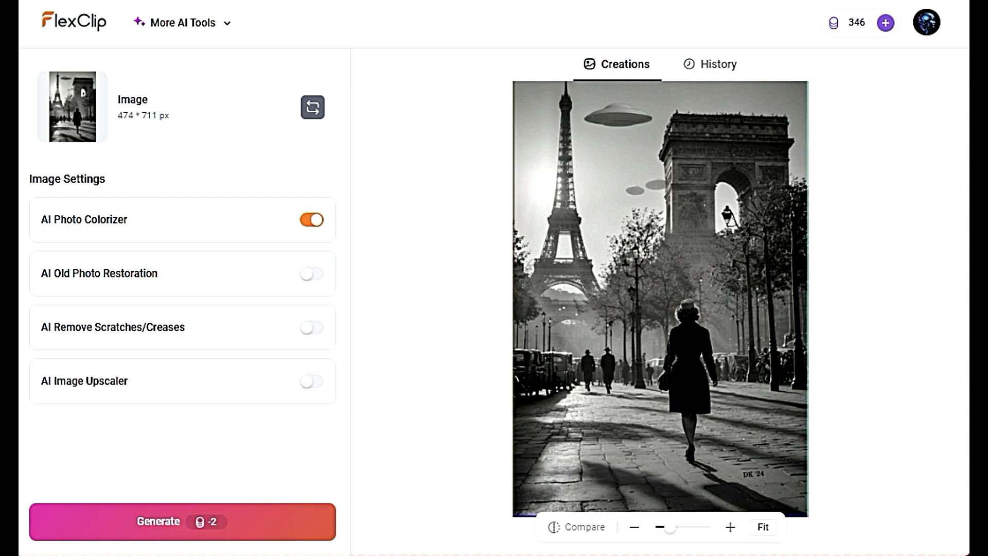
{"action": "left_click", "coordinate": [182, 521]}
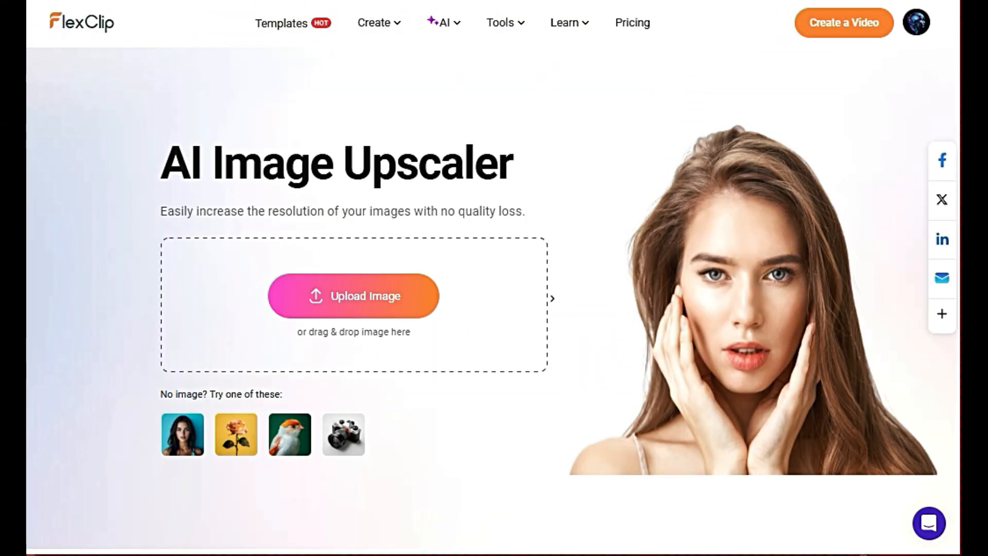
Load a building image into the AI Image Upscaler, compare before/after, and run the upscale
{"action": "scroll", "scroll_direction": "down", "scroll_amount": 3}
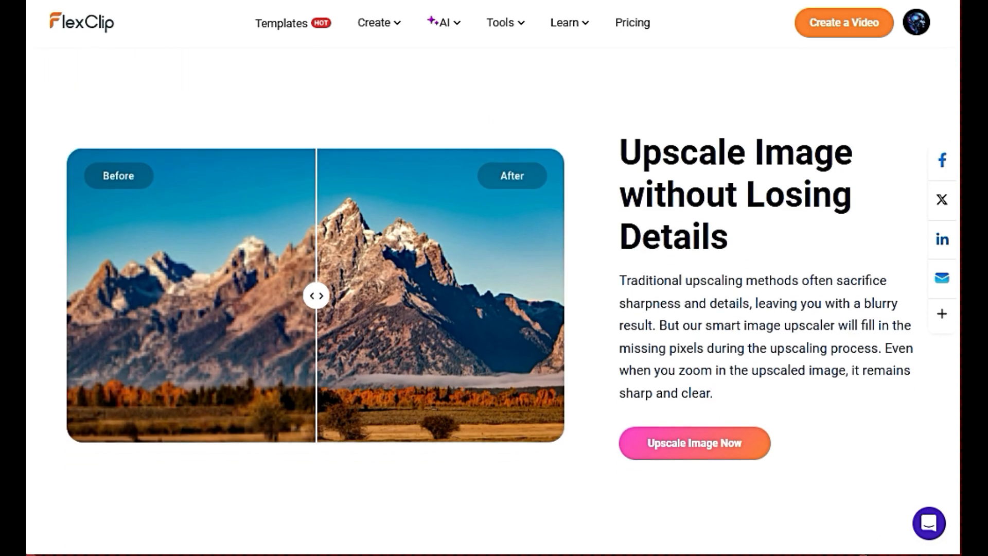
{"action": "scroll", "scroll_direction": "down", "scroll_amount": 3}
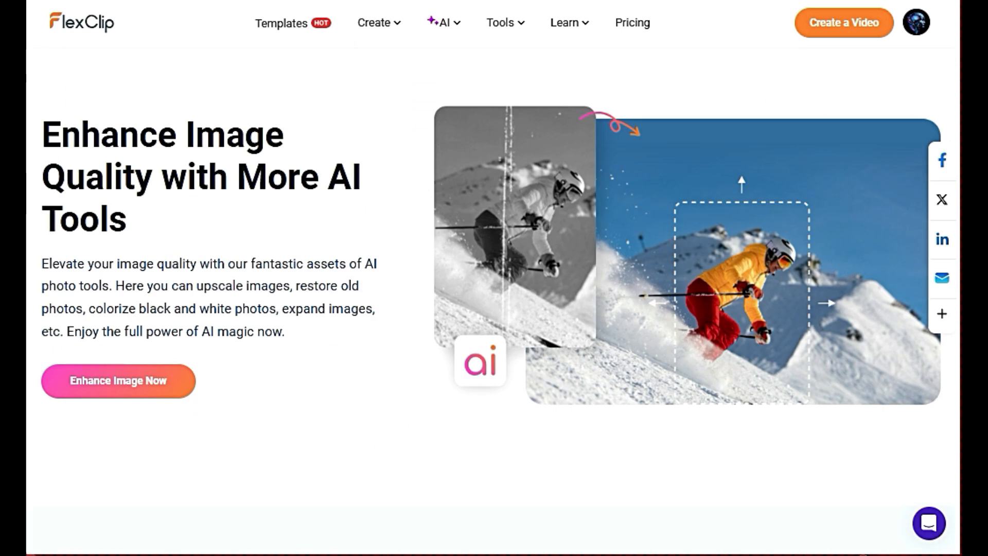
{"action": "scroll", "scroll_direction": "down", "scroll_amount": 3}
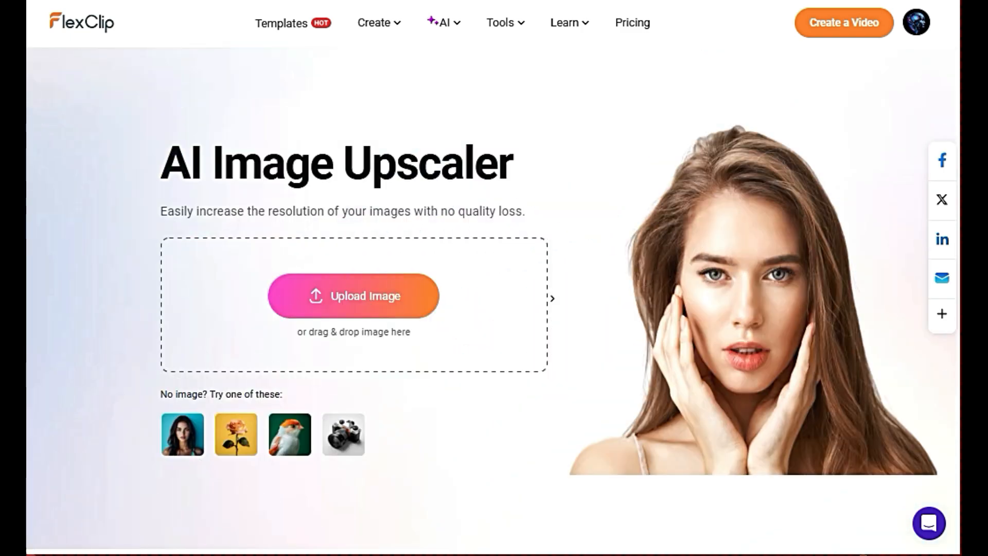
{"action": "left_click", "coordinate": [353, 295]}
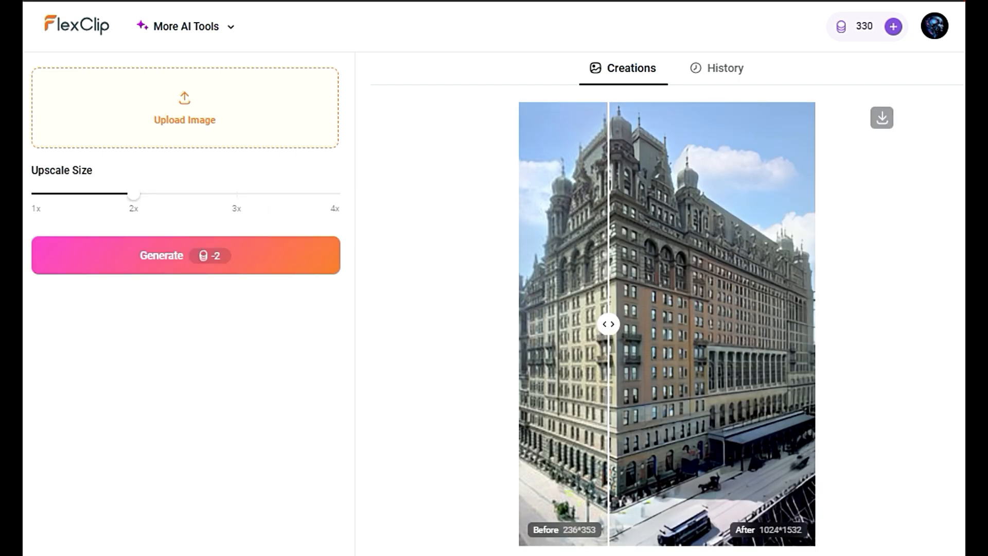
{"action": "left_click_drag", "start_coordinate": [608, 324], "coordinate": [520, 323]}
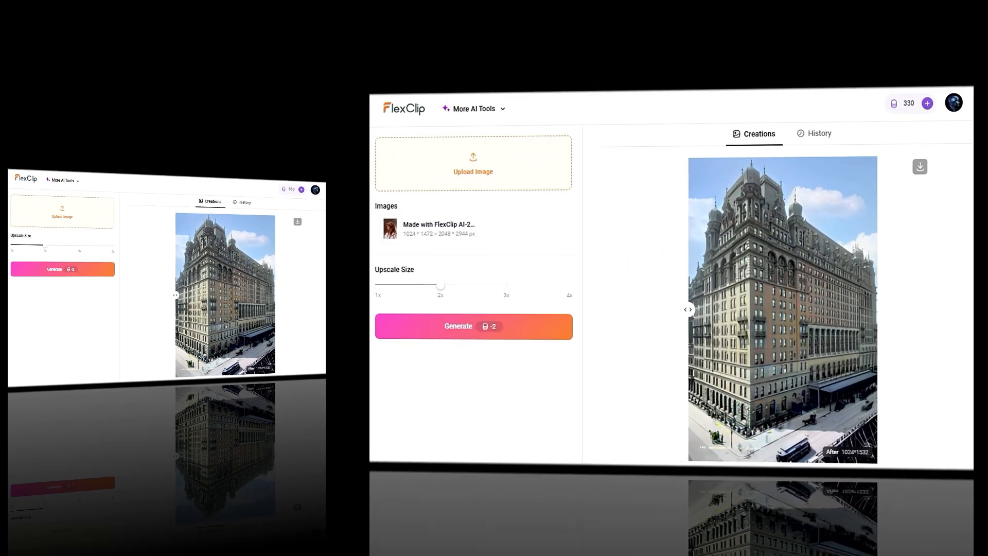
{"action": "left_click", "coordinate": [473, 326]}
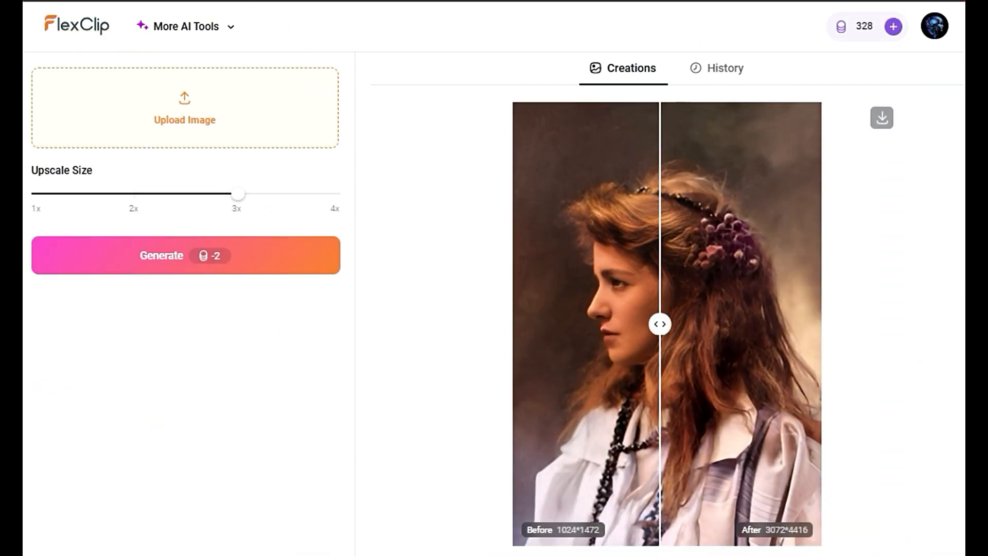
Upscale the dark-haired woman's portrait at 4x to 2048×3188 and compare original versus enlarged details
{"action": "left_click_drag", "start_coordinate": [659, 324], "coordinate": [666, 325]}
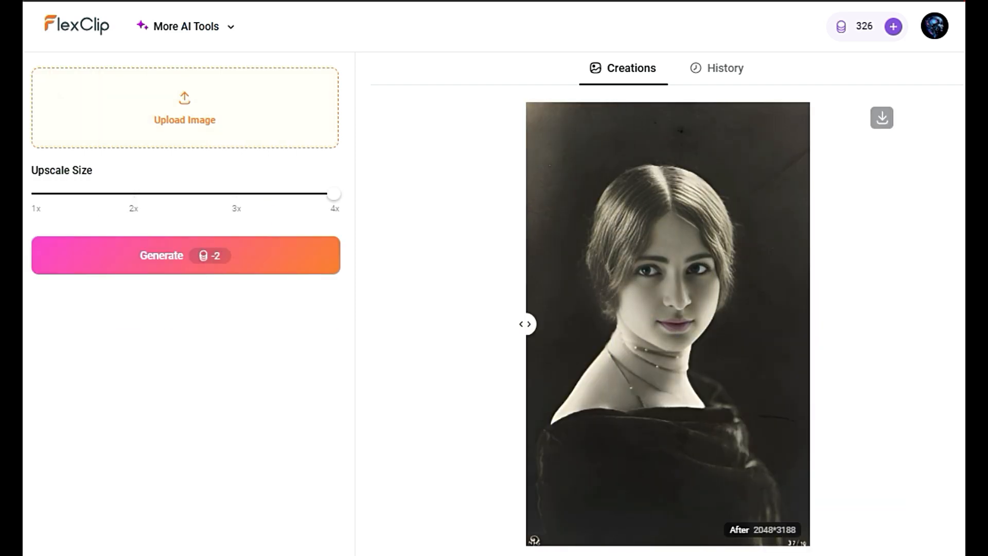
{"action": "left_click_drag", "start_coordinate": [526, 323], "coordinate": [651, 324]}
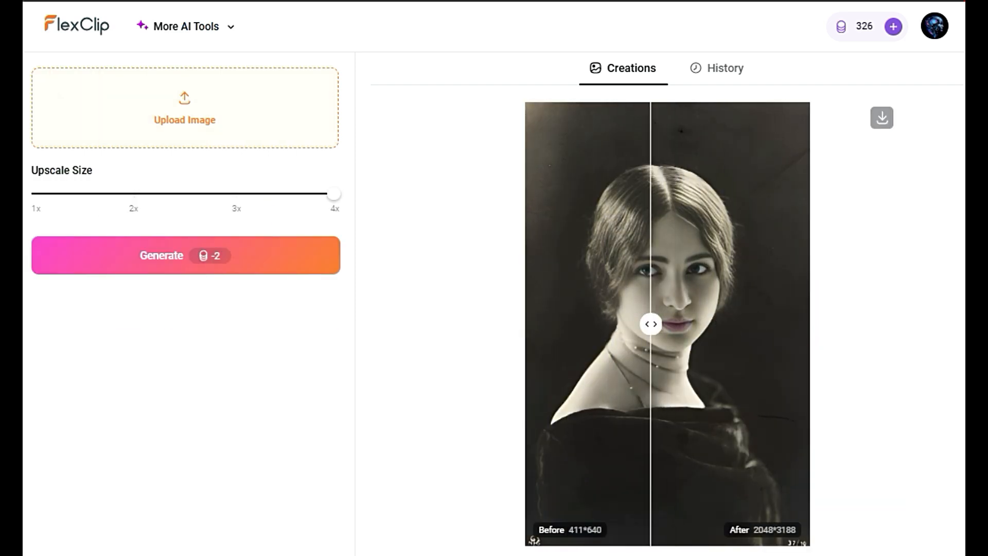
{"action": "left_click_drag", "start_coordinate": [333, 195], "coordinate": [133, 195]}
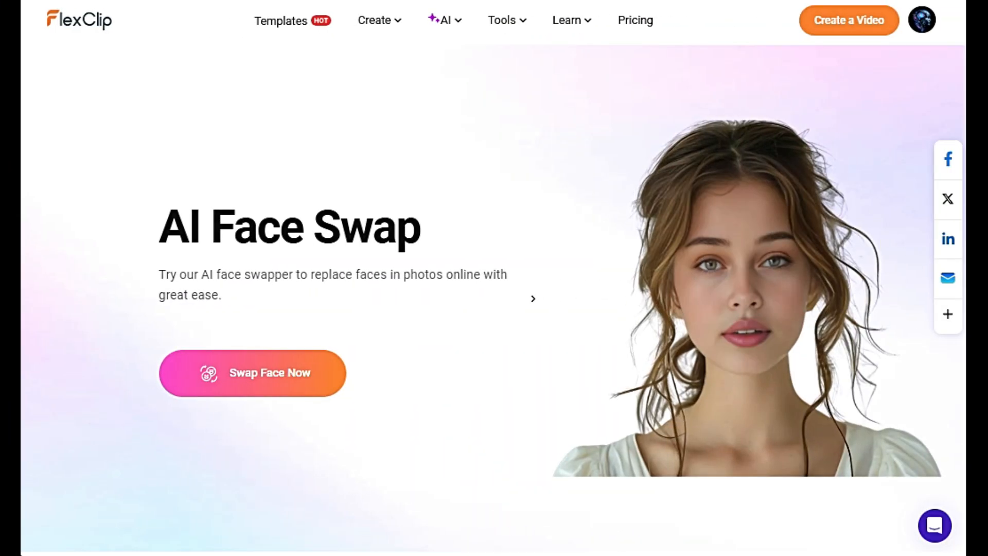
{"action": "scroll", "scroll_direction": "down", "scroll_amount": 3}
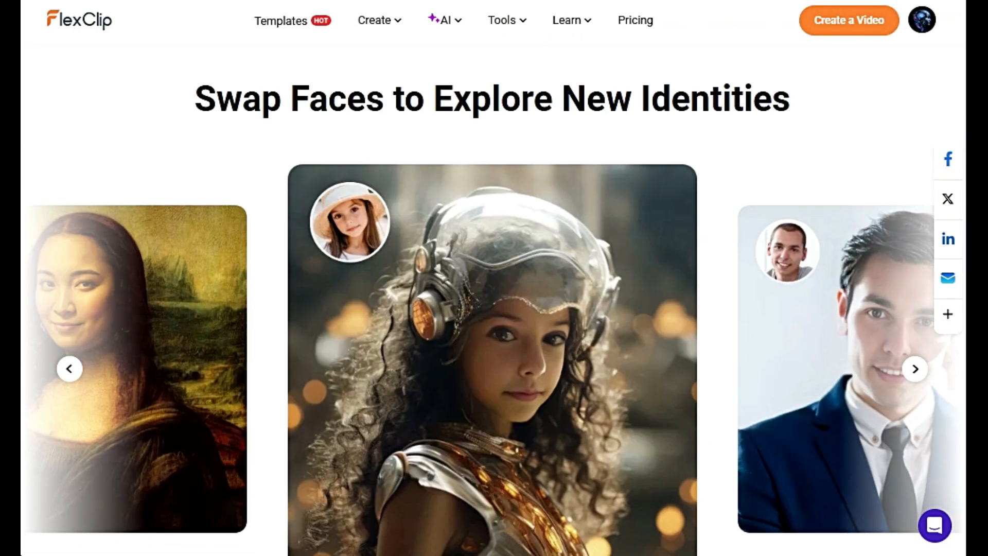
{"action": "left_click", "coordinate": [914, 368]}
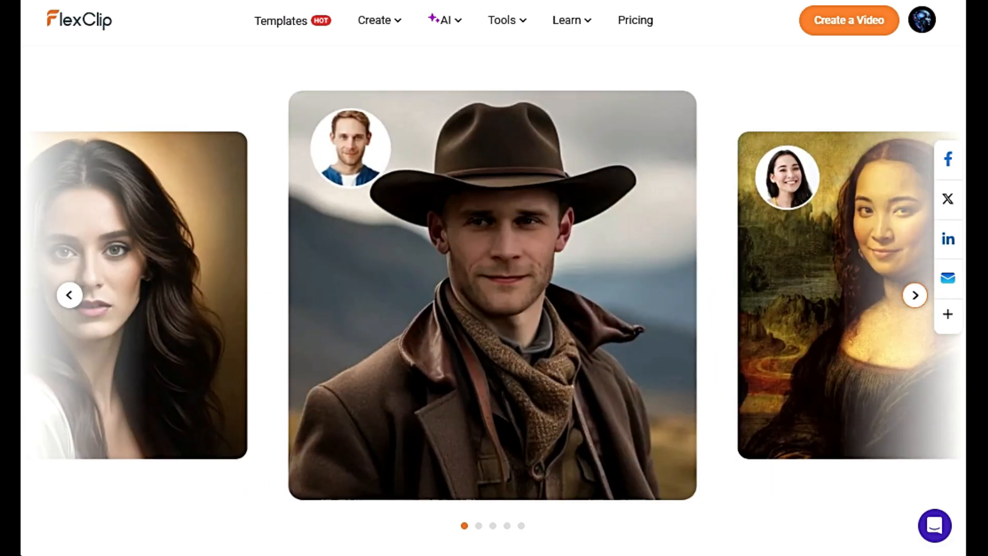
{"action": "scroll", "scroll_direction": "down", "scroll_amount": 3}
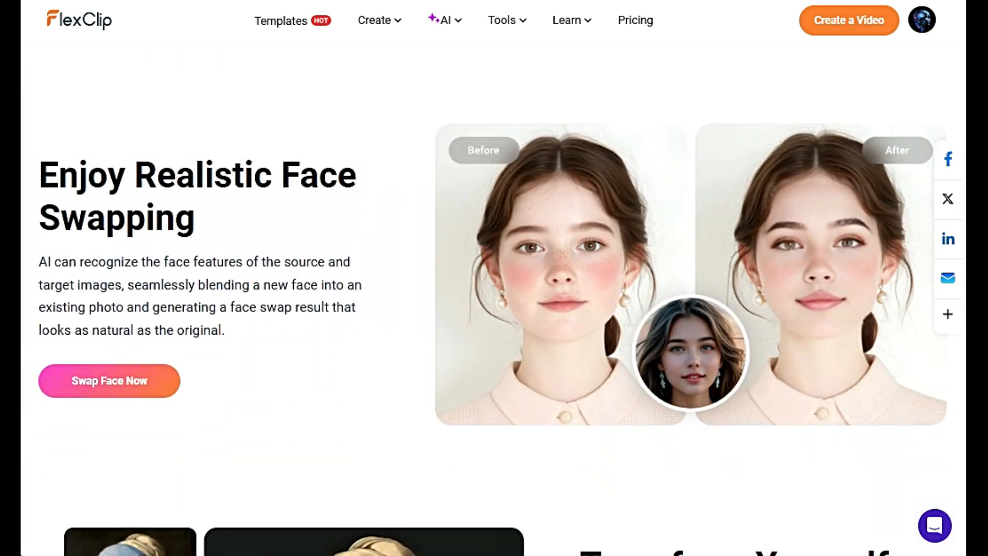
{"action": "scroll", "scroll_direction": "down", "scroll_amount": 3}
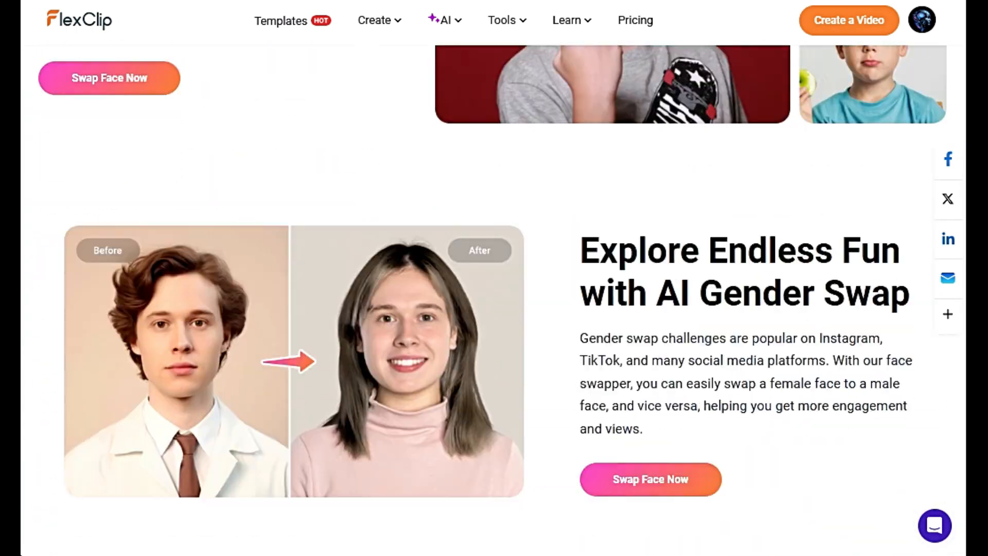
{"action": "scroll", "scroll_direction": "up", "scroll_amount": 3}
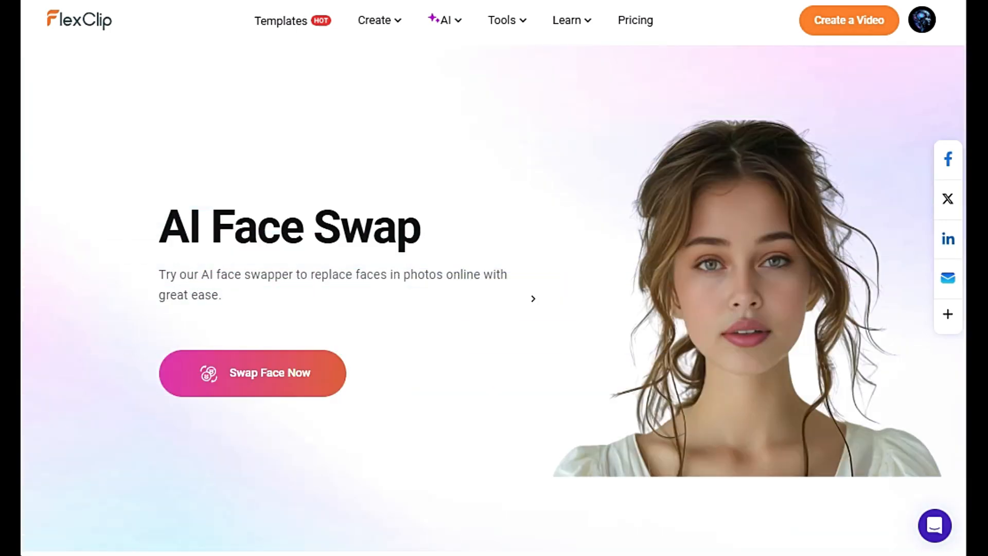
Generate a face swap, then swap the smiling woman's face into the vintage black-and-white portrait
{"action": "left_click", "coordinate": [252, 373]}
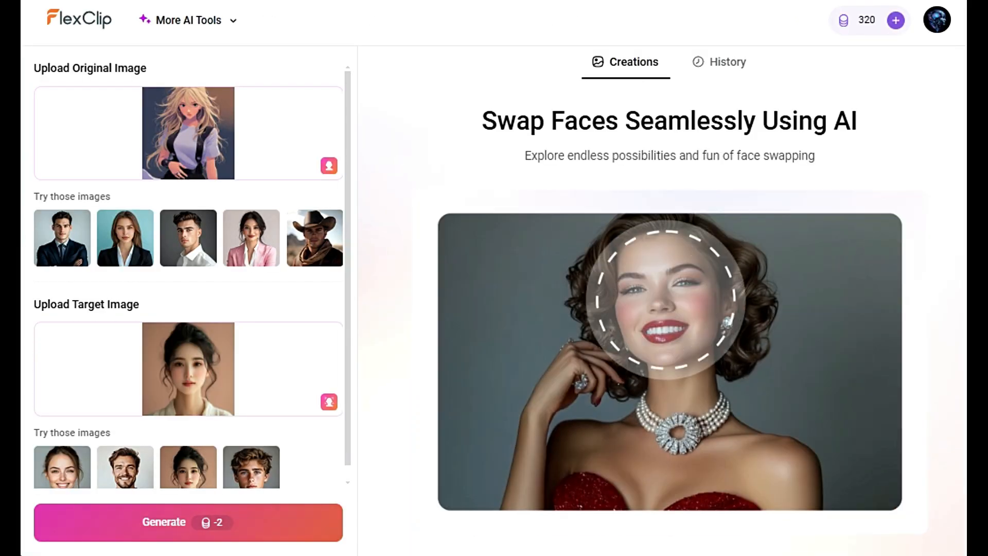
{"action": "left_click", "coordinate": [187, 522]}
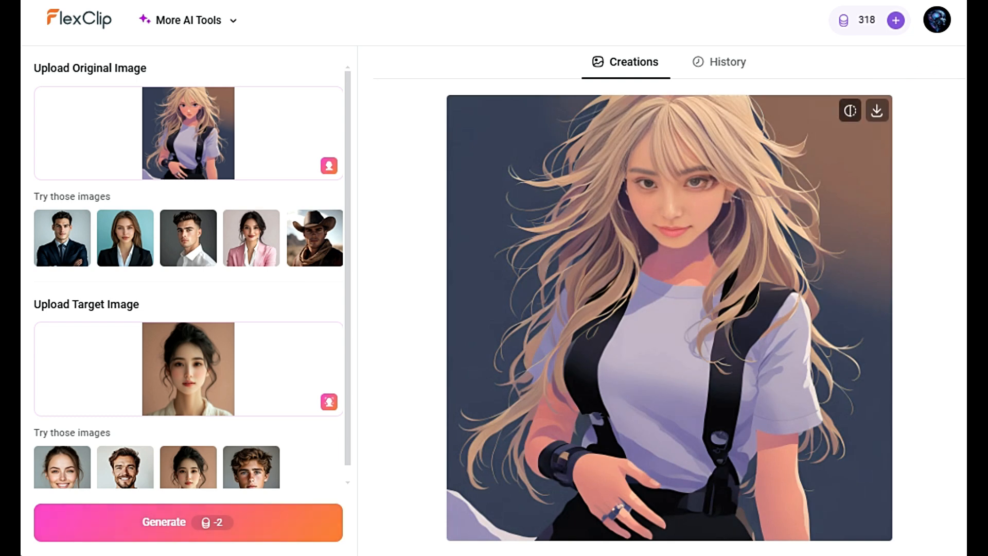
{"action": "mouse_move", "coordinate": [188, 132]}
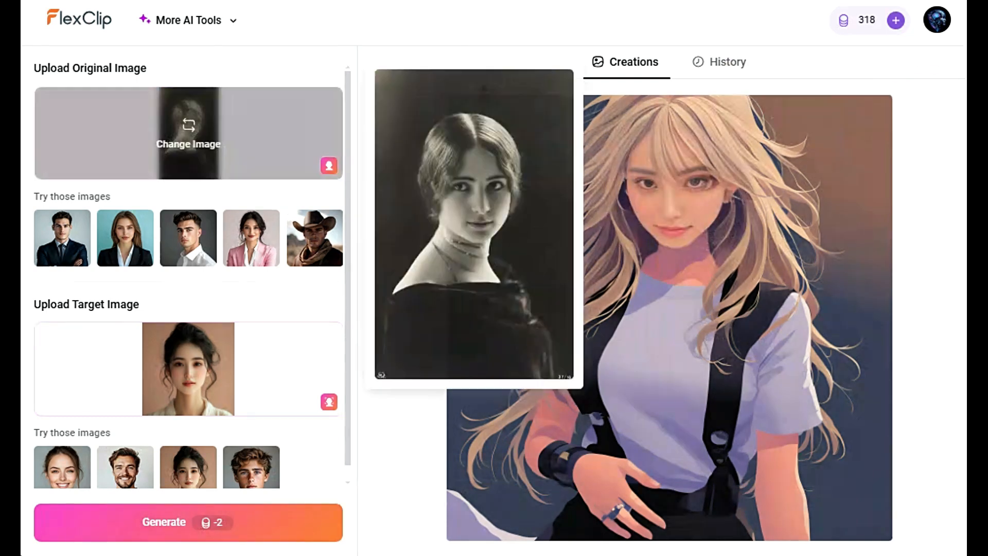
{"action": "left_click", "coordinate": [188, 522]}
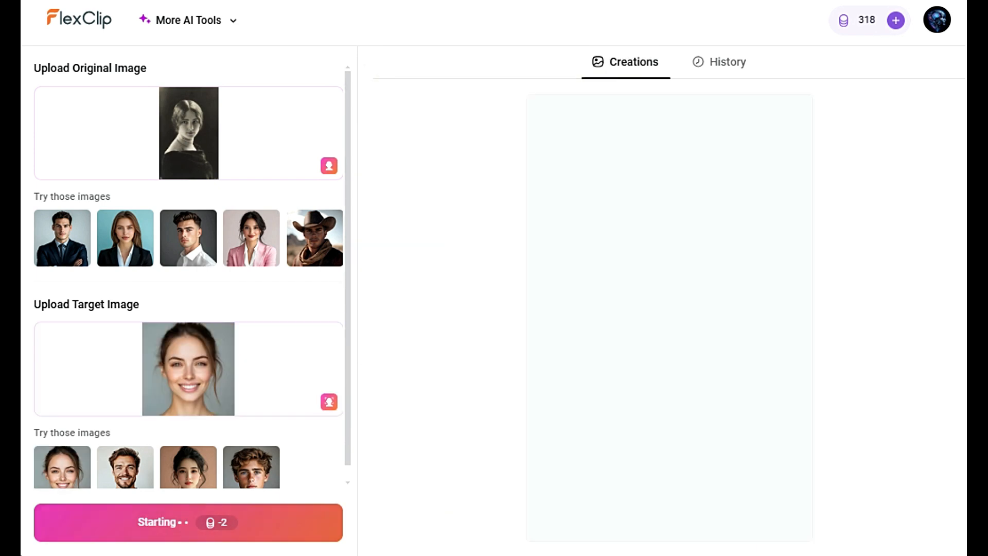
{"action": "left_click", "coordinate": [187, 522]}
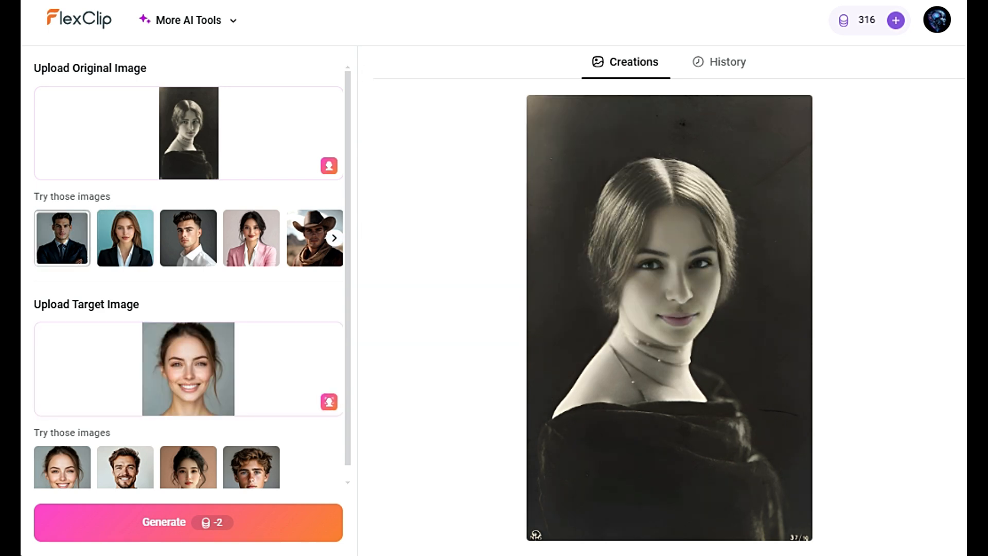
{"action": "left_click", "coordinate": [188, 522]}
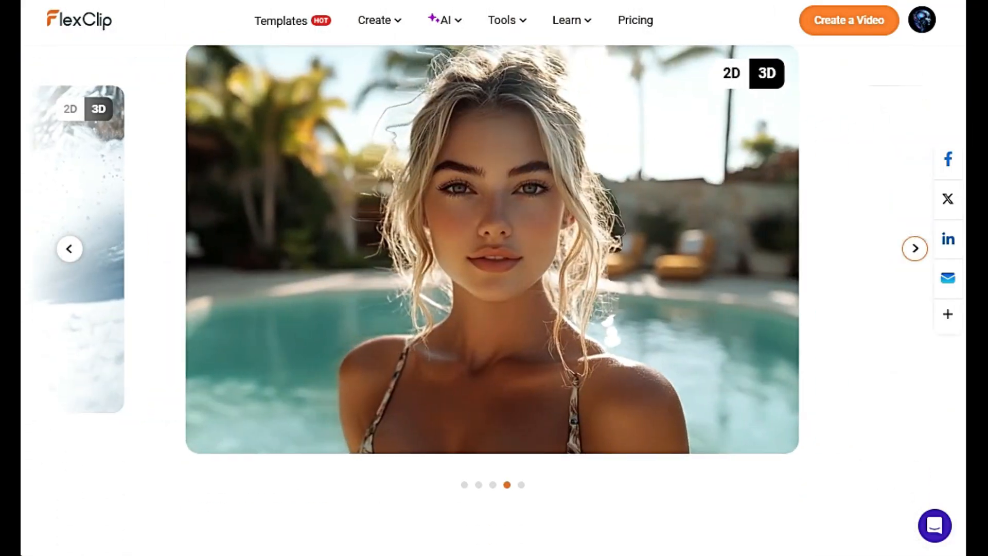
Browse to the next 3D photo animation example showing the paper-cut space illustration
{"action": "left_click", "coordinate": [914, 248]}
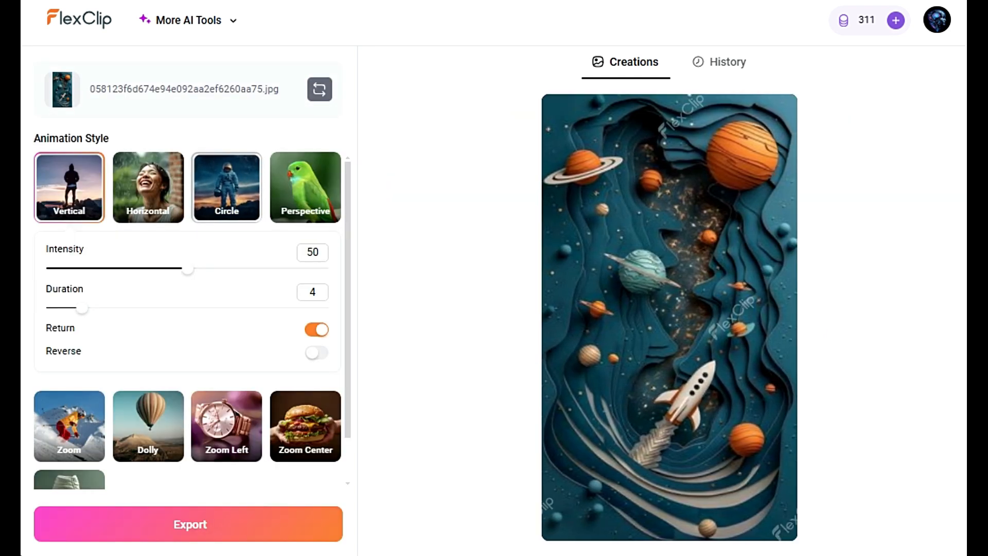
Preview the space image with Circle motion, then a vertical Dolly animation, and generate it
{"action": "left_click", "coordinate": [227, 186]}
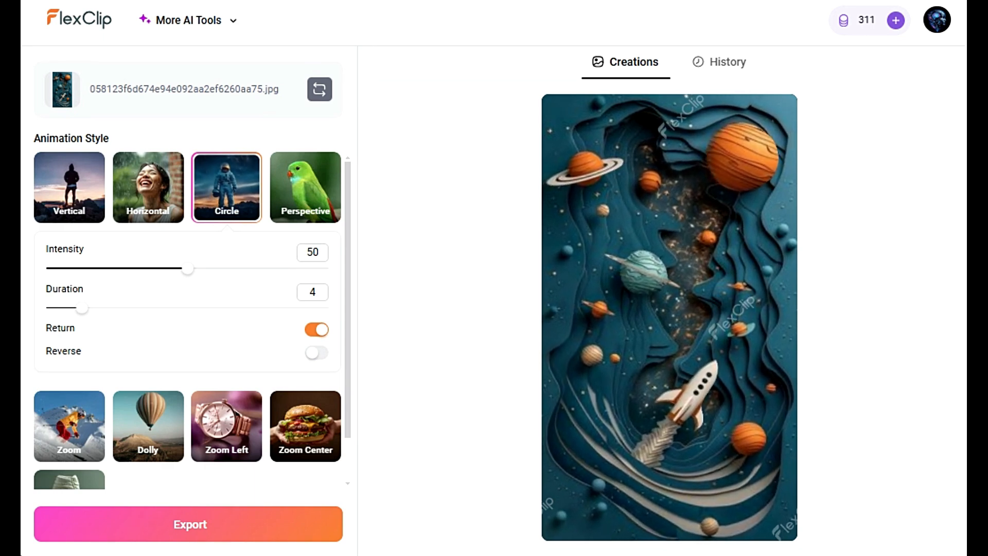
{"action": "left_click", "coordinate": [147, 187]}
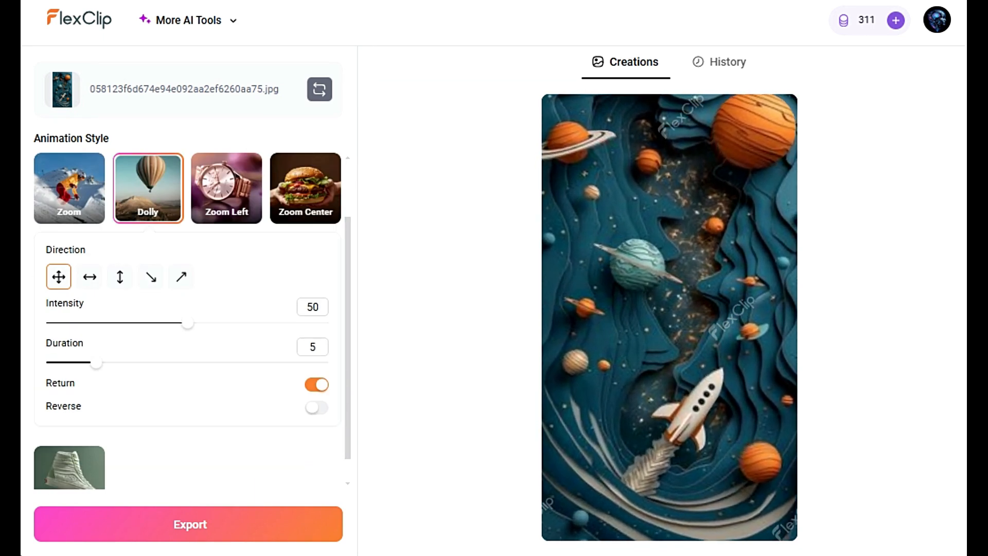
{"action": "left_click", "coordinate": [119, 249]}
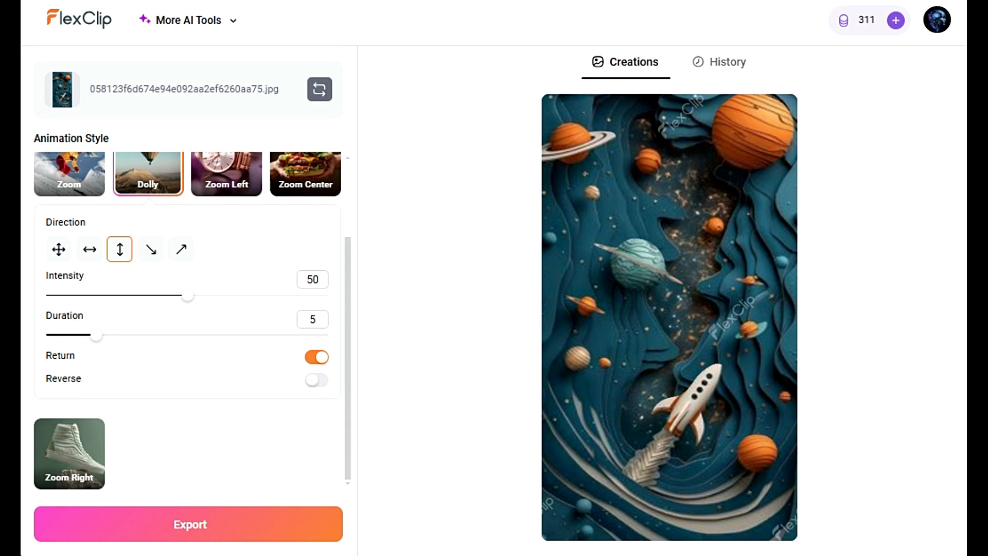
{"action": "left_click", "coordinate": [187, 524]}
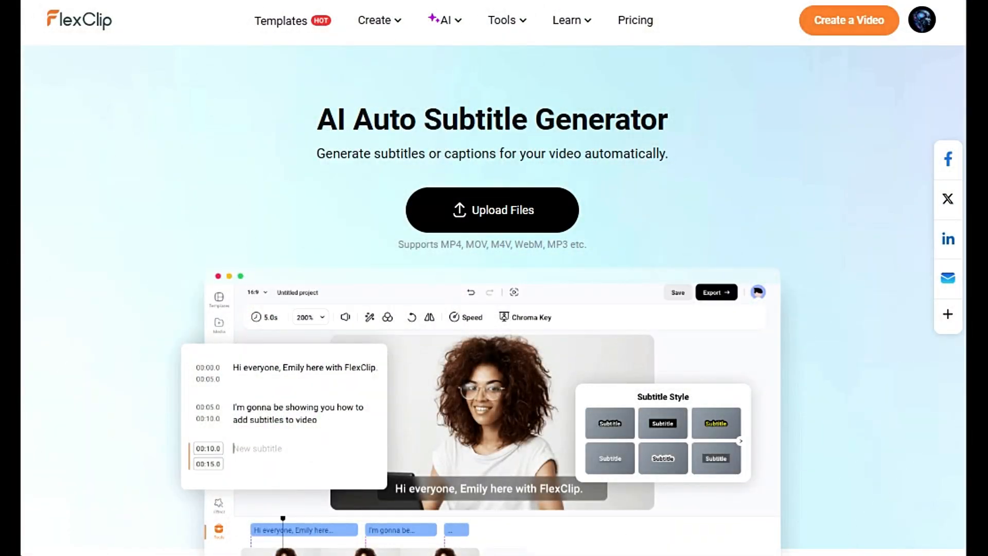
{"action": "scroll", "scroll_direction": "down", "scroll_amount": 3}
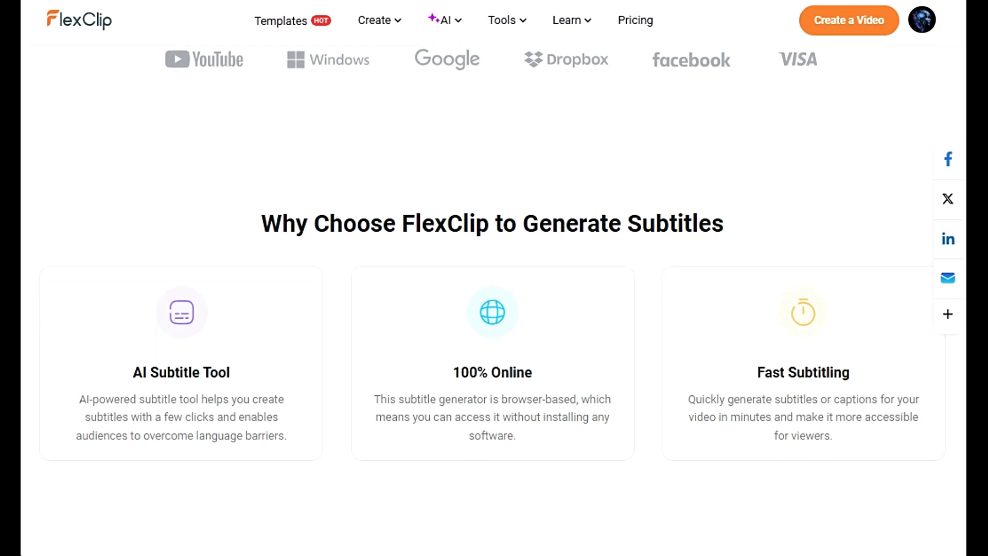
{"action": "scroll", "scroll_direction": "down", "scroll_amount": 3}
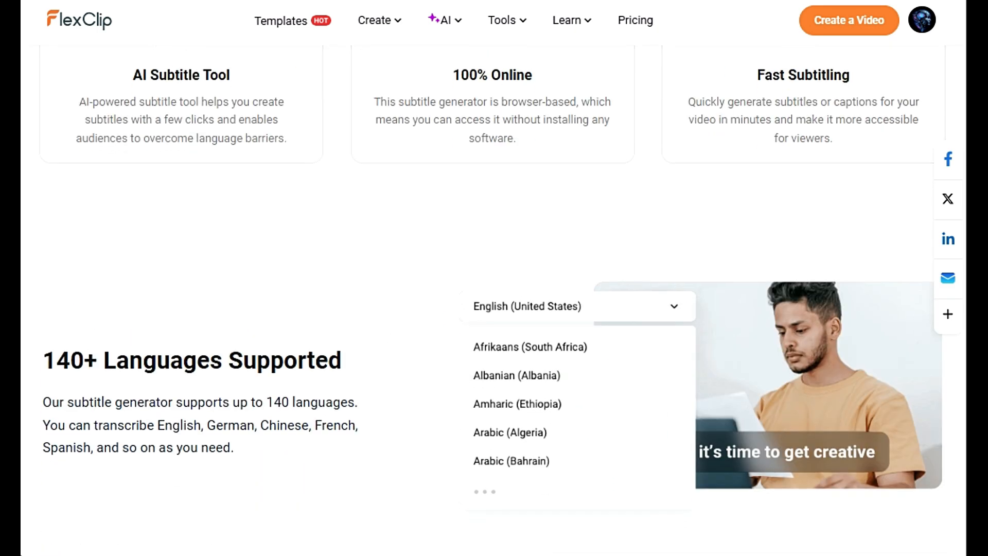
{"action": "scroll", "scroll_direction": "down", "scroll_amount": 3}
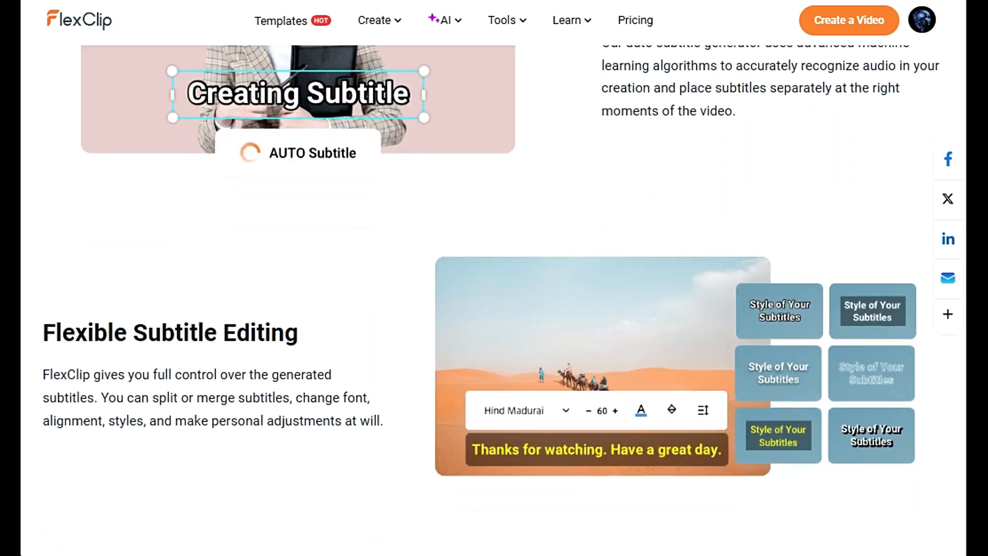
{"action": "scroll", "scroll_direction": "down", "scroll_amount": 3}
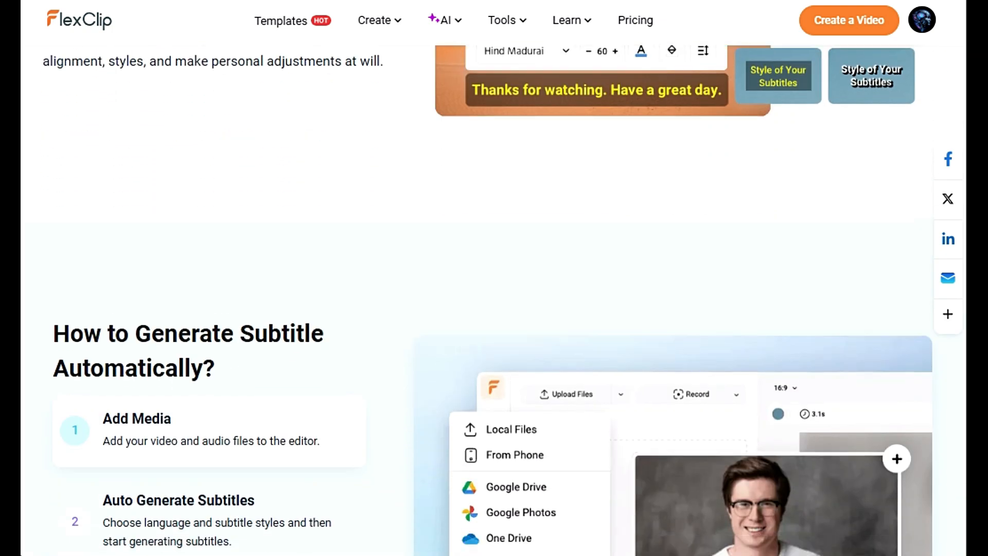
{"action": "scroll", "scroll_direction": "down", "scroll_amount": 3}
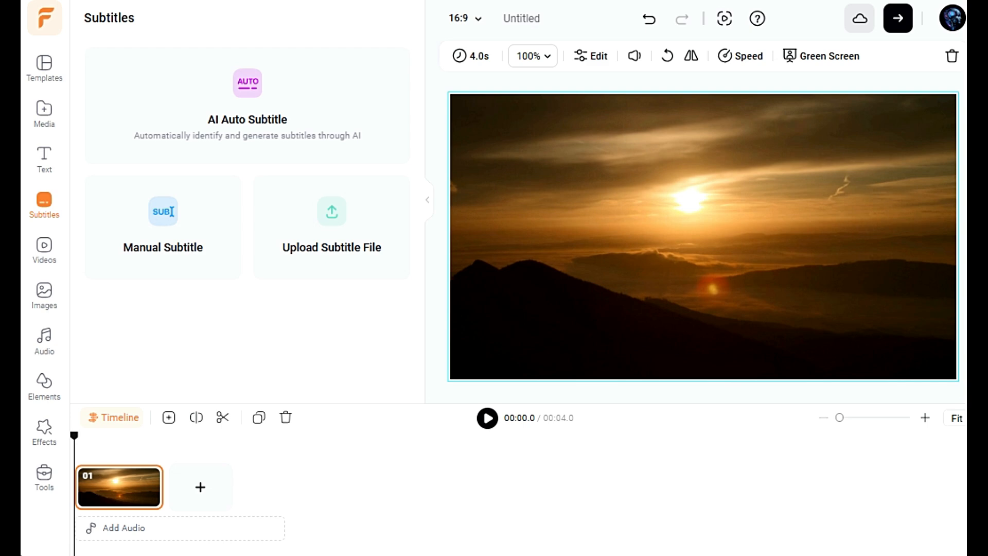
Generate AI Auto Subtitles in White Bar style for the sunset clip
{"action": "left_click", "coordinate": [247, 82]}
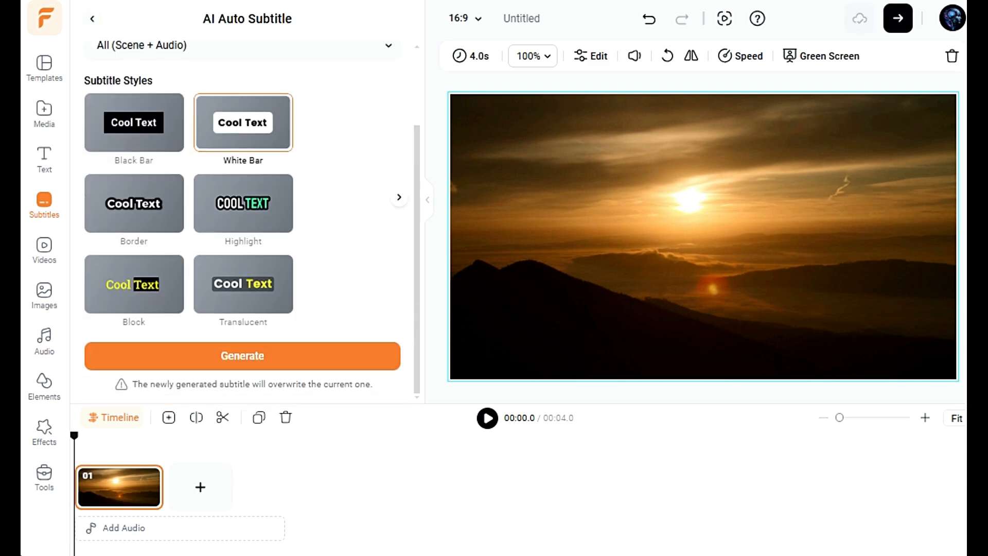
{"action": "left_click", "coordinate": [242, 355]}
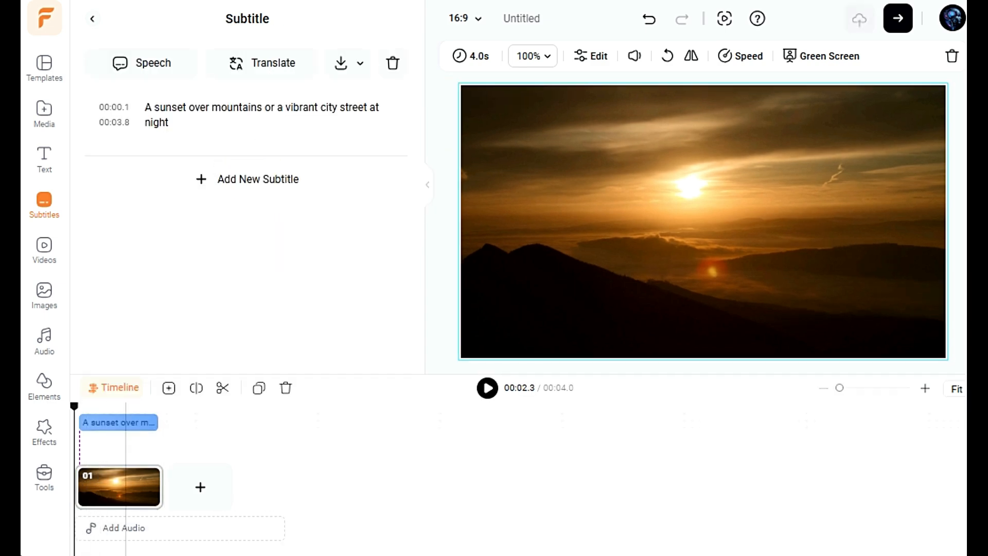
{"action": "left_click", "coordinate": [487, 388]}
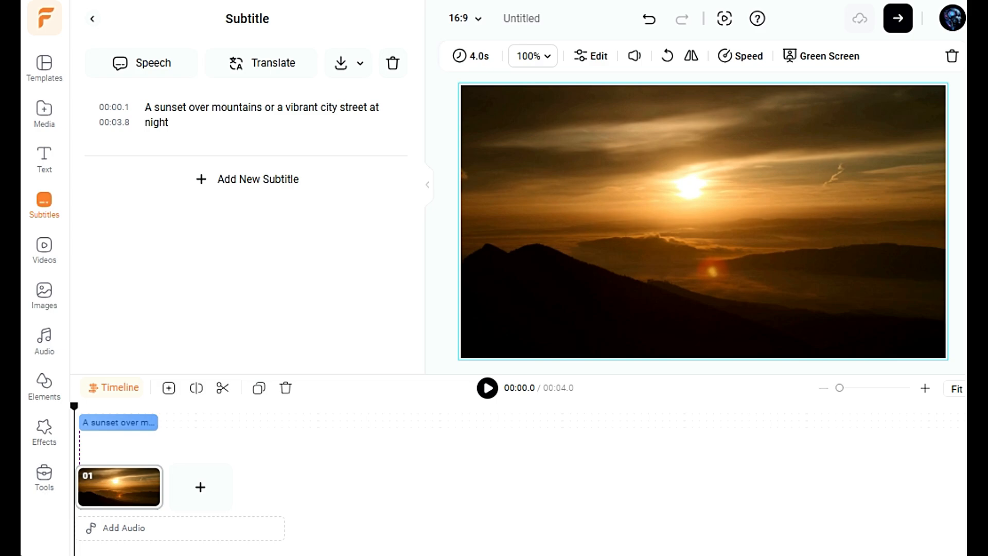
Export the subtitled sunset video from the export settings panel
{"action": "left_click", "coordinate": [898, 19]}
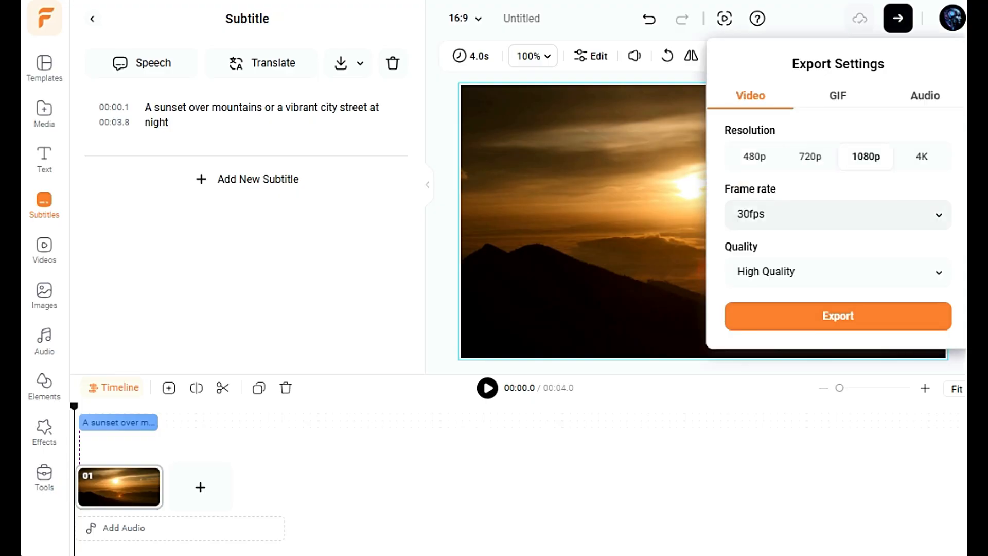
{"action": "left_click", "coordinate": [838, 316]}
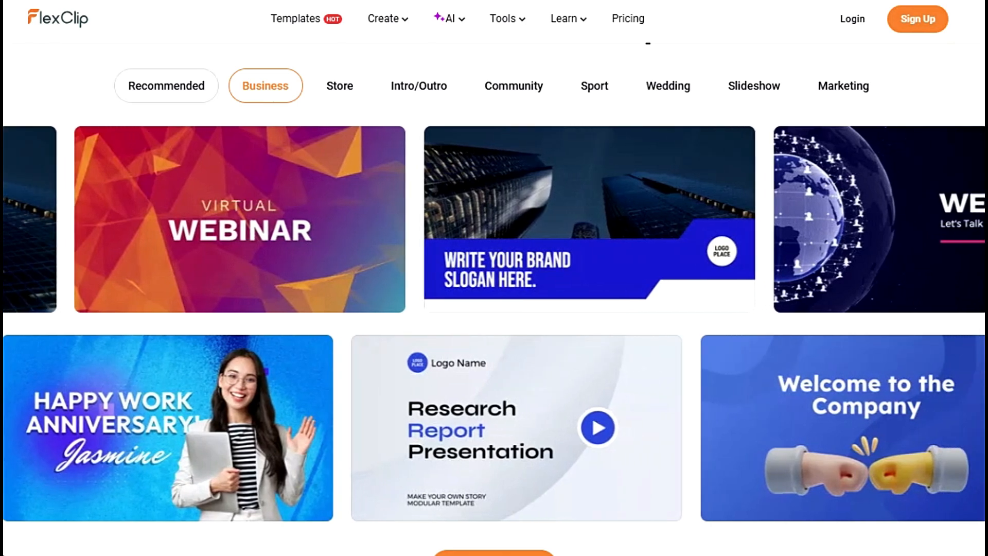
Browse the Recommended, Business, Intro/Outro and Community template categories
{"action": "left_click", "coordinate": [165, 85]}
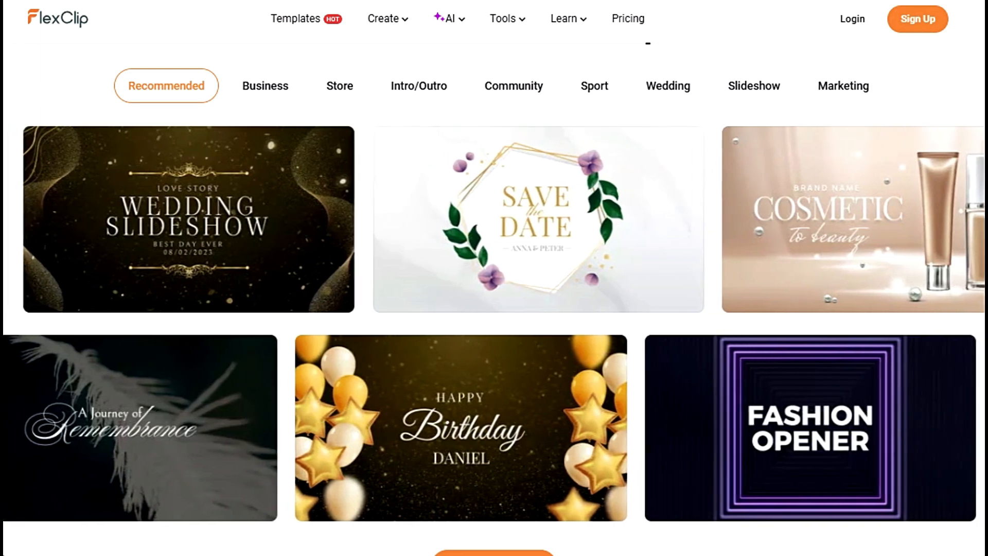
{"action": "left_click", "coordinate": [265, 86]}
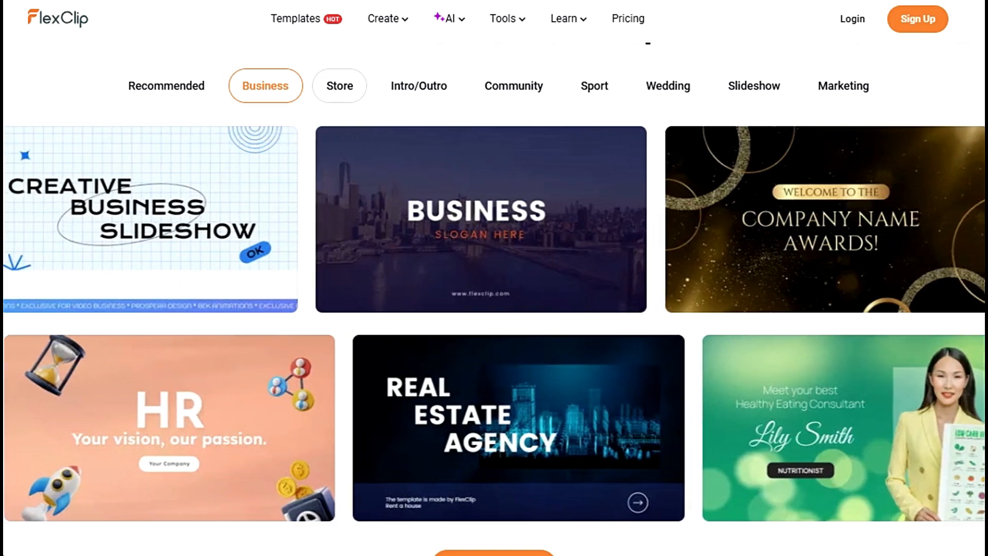
{"action": "left_click", "coordinate": [338, 86]}
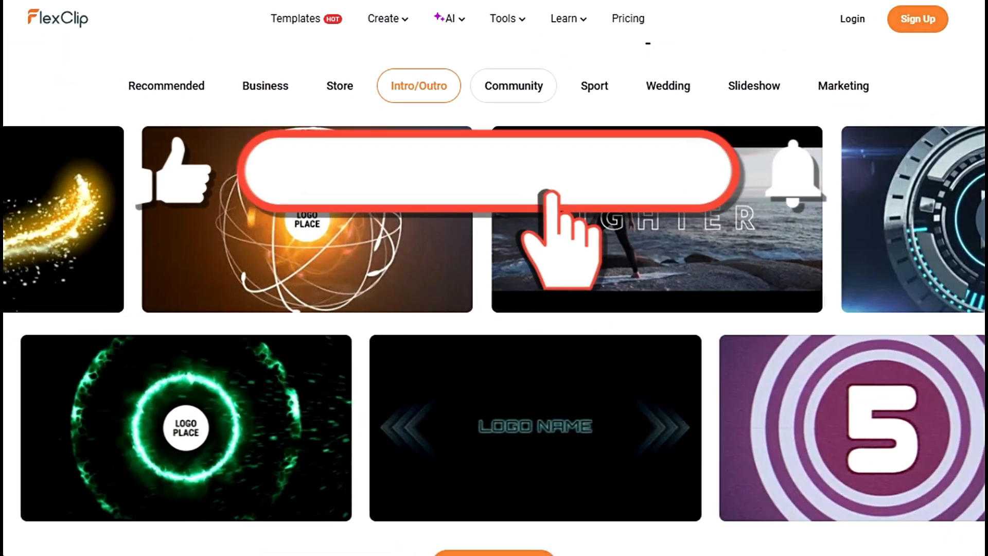
{"action": "left_click", "coordinate": [513, 86]}
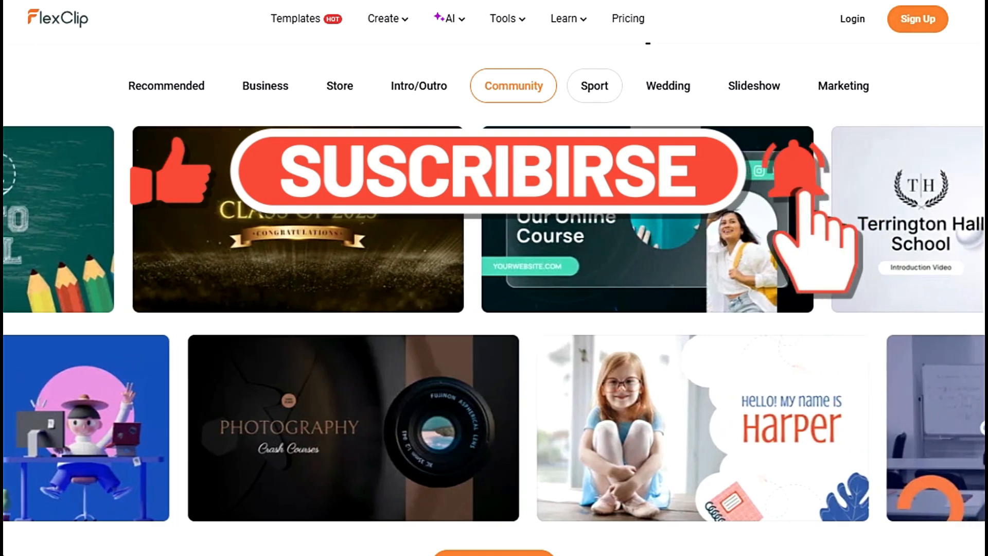